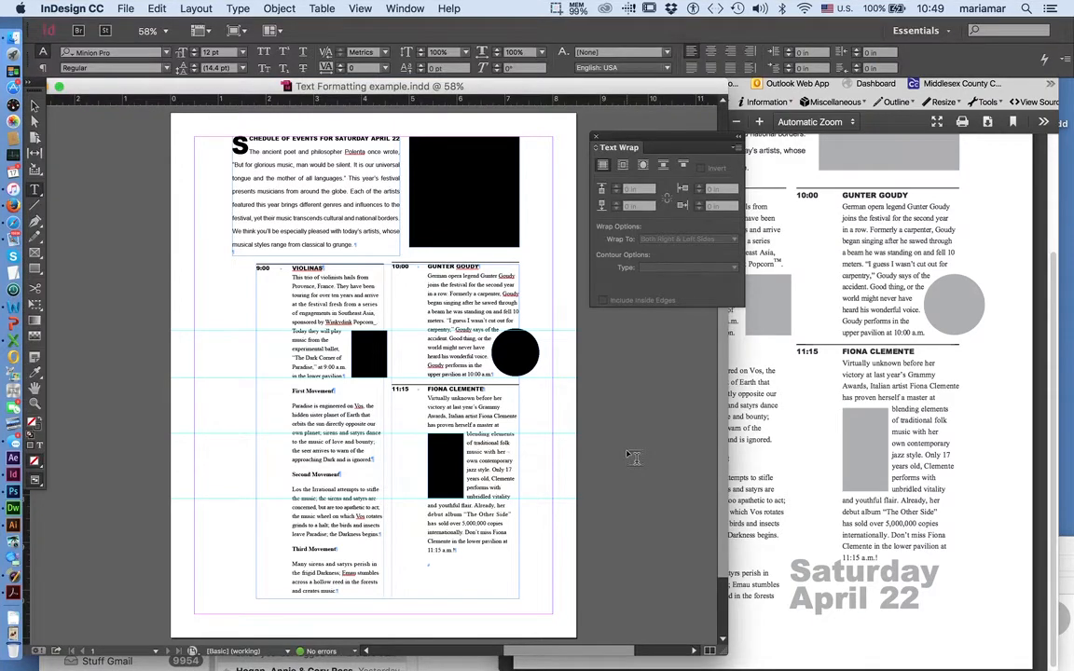
mouse_move(839, 507)
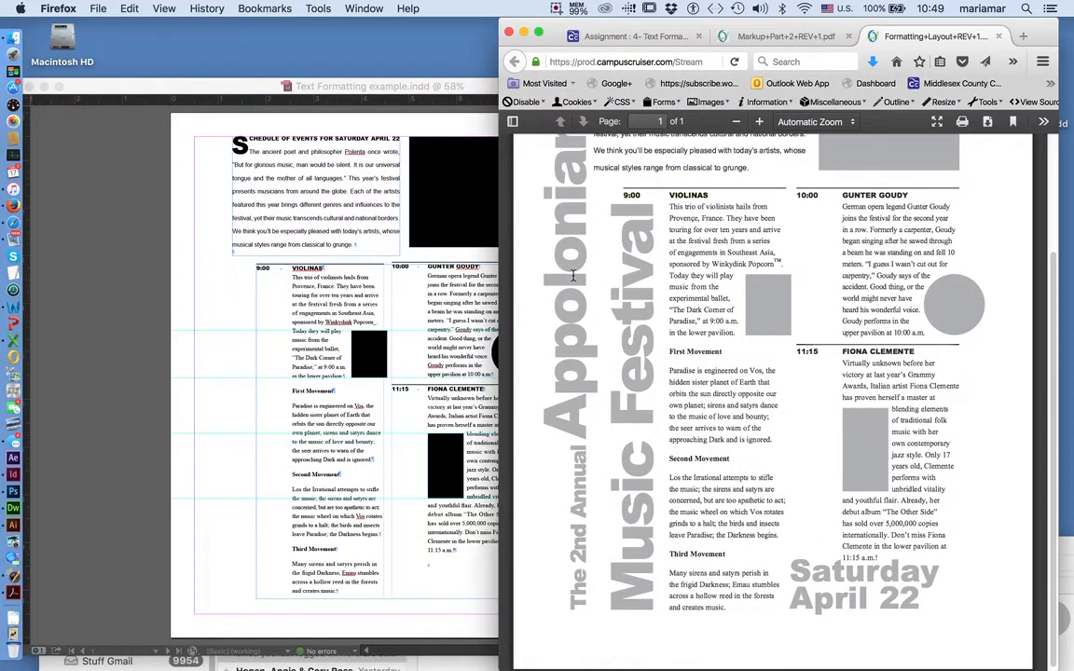
Show the marked-up layout PDF with the Saturday April 22 text box specifications
left_click(787, 36)
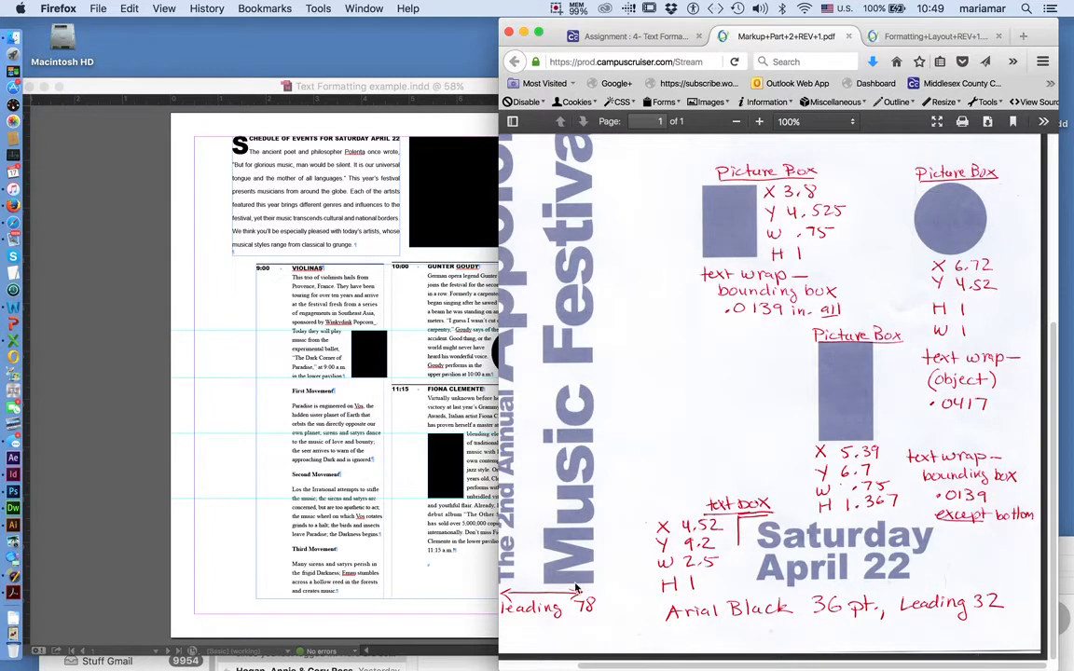
mouse_move(141, 567)
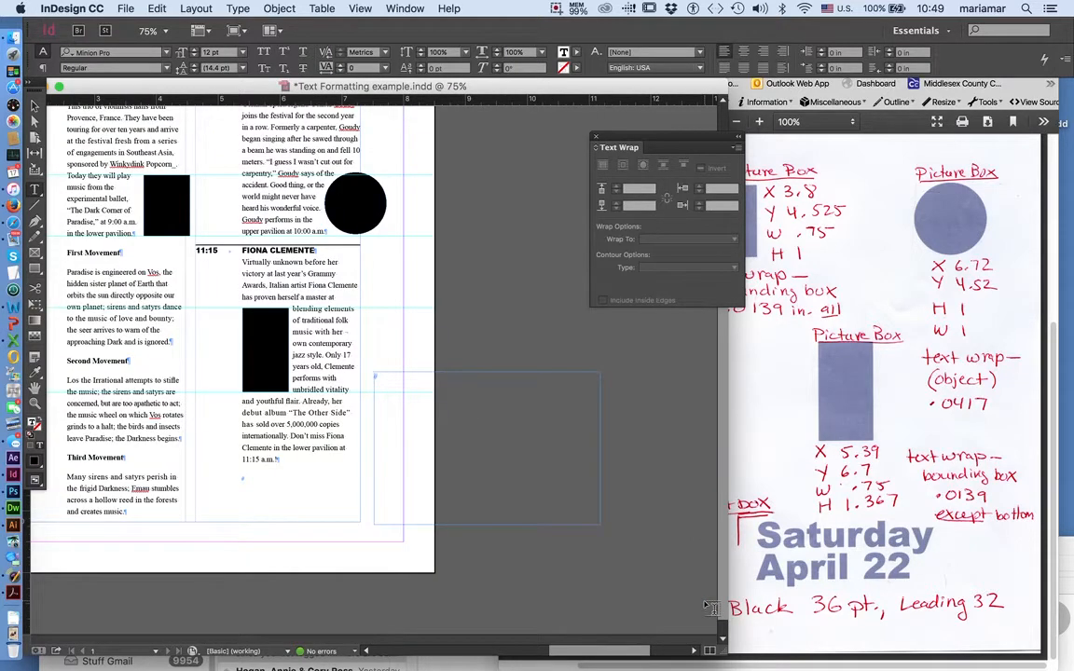
Enter 'Saturday' and 'April 22' on two lines in a new text frame beside the schedule
type("Saturday")
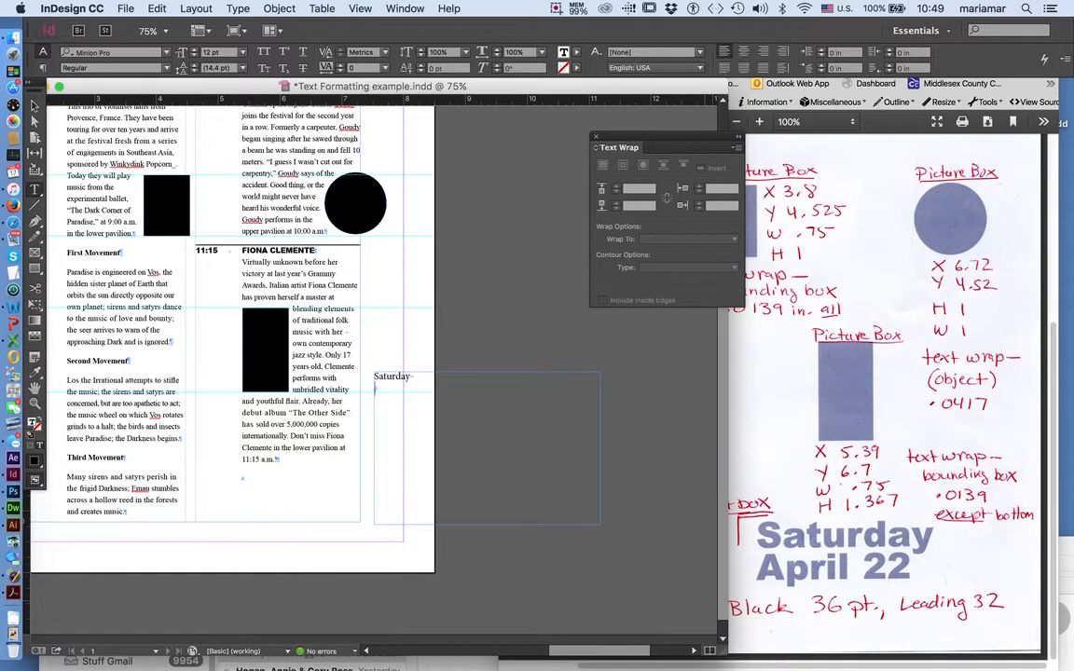
type("April 22")
left_click(116, 52)
type("Arial b")
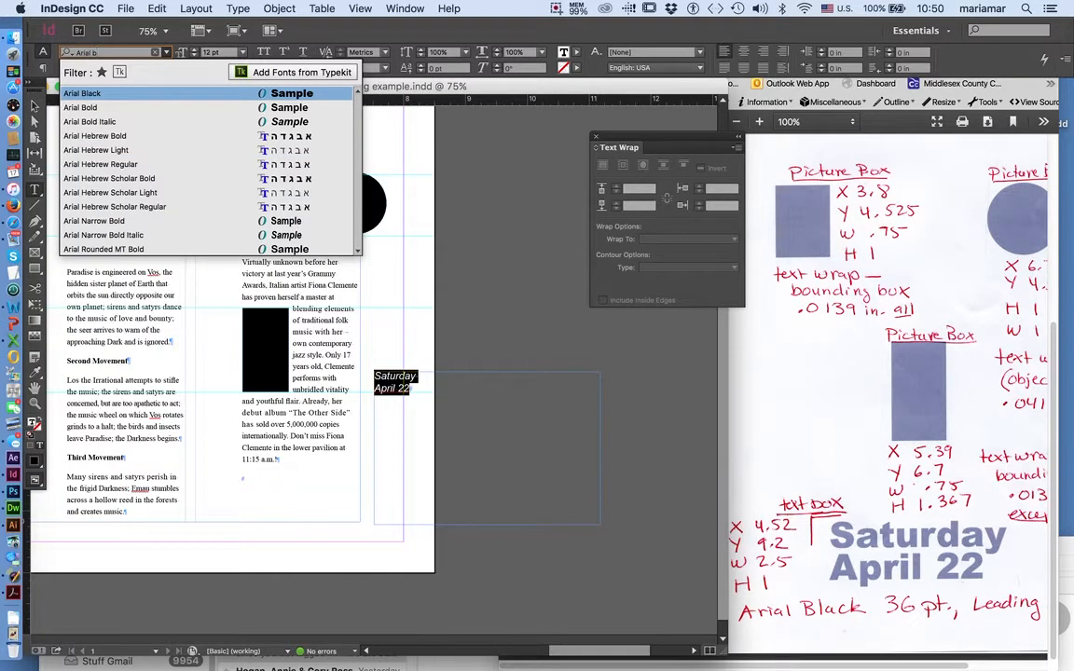
Set the 'Saturday April 22' text in Arial Black at a large size
left_click(82, 93)
type("36")
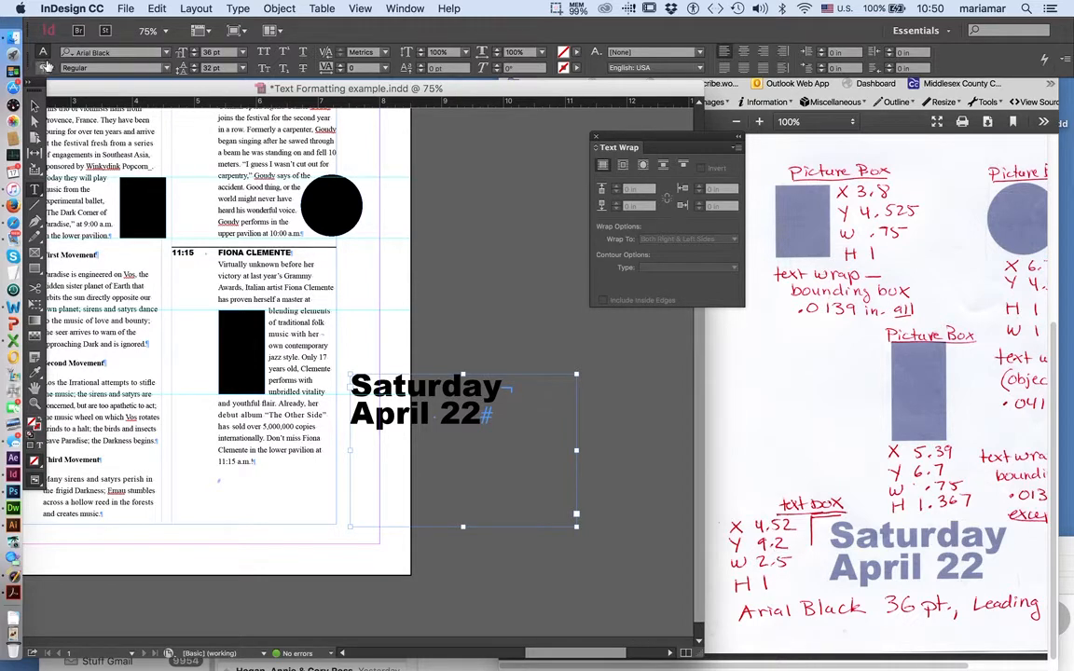
mouse_move(34, 109)
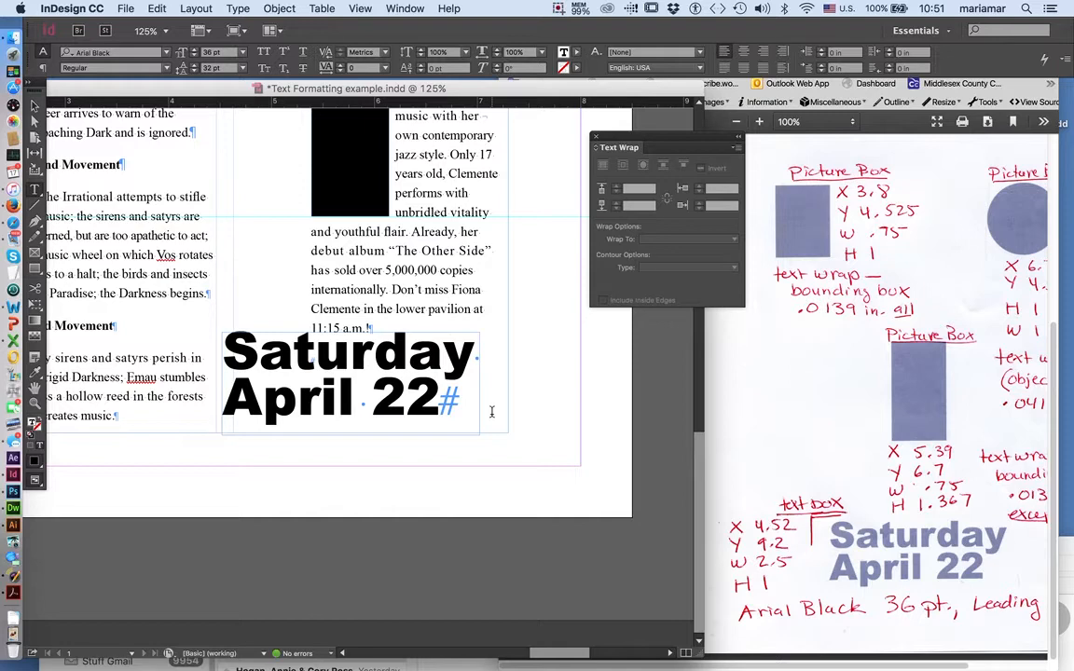
mouse_move(534, 470)
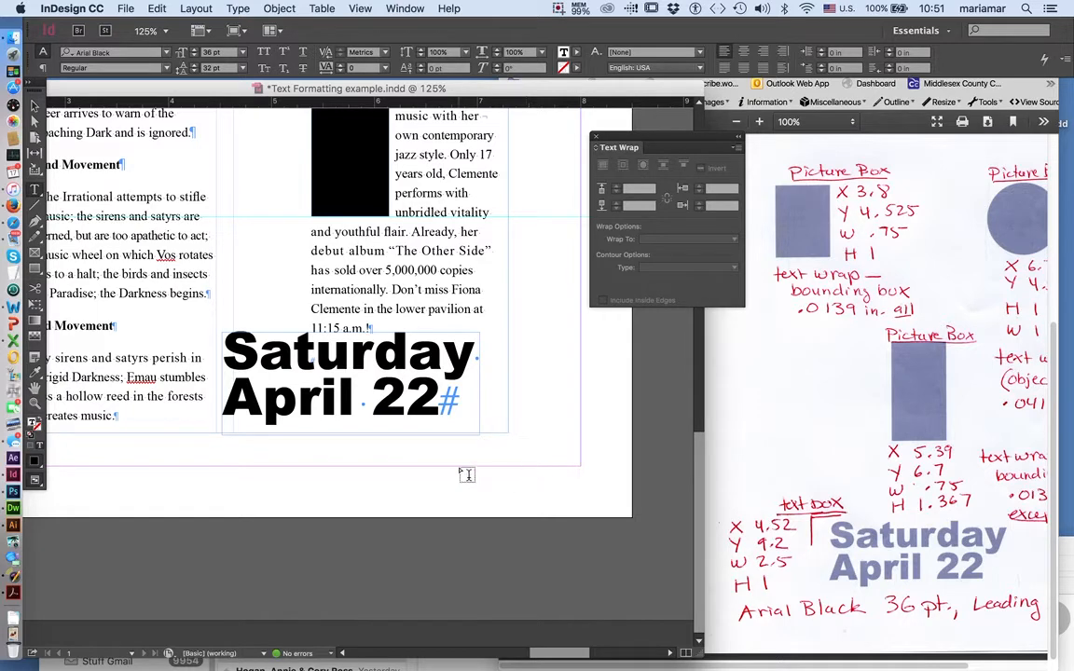
mouse_move(1004, 534)
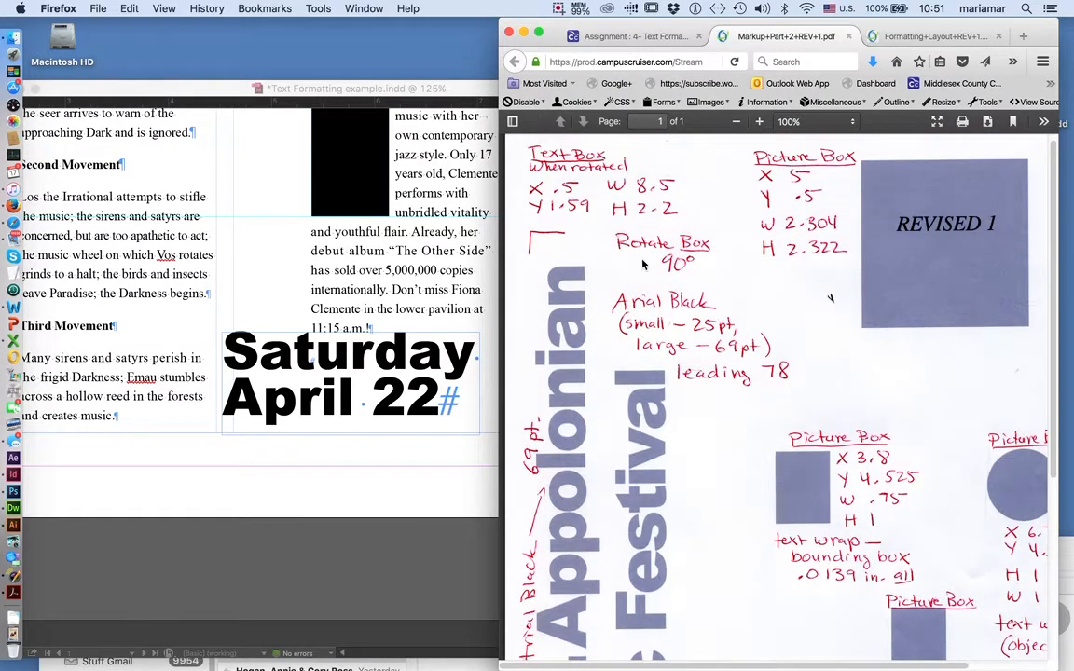
Scroll the markup to the rotated title notes showing Arial Black 25 pt, leading 78
scroll("down", 3)
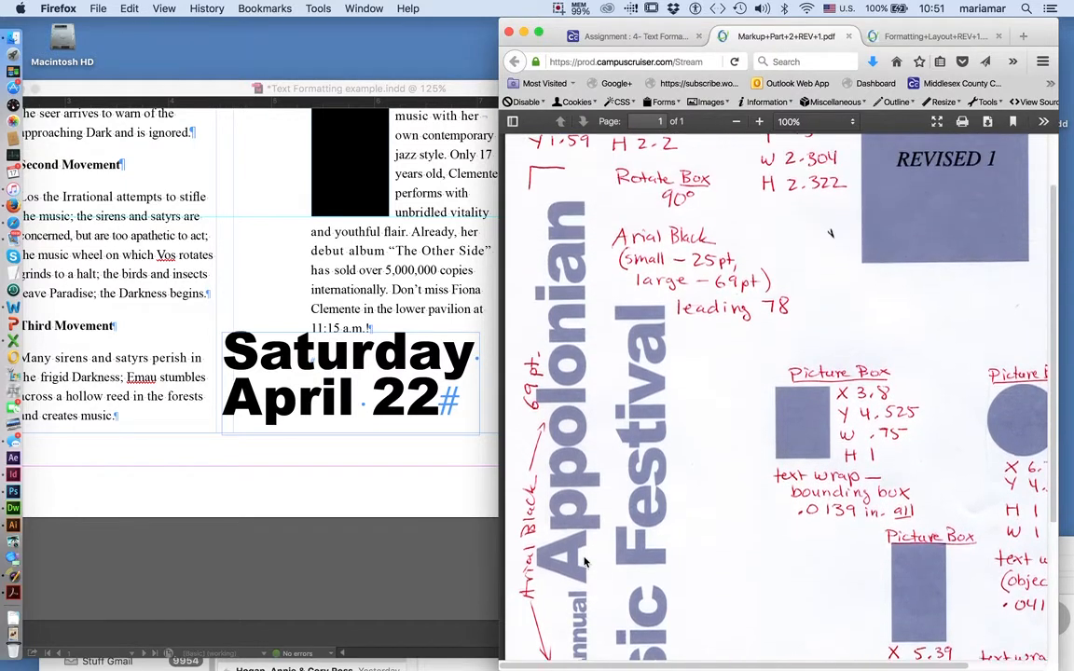
scroll("down", 3)
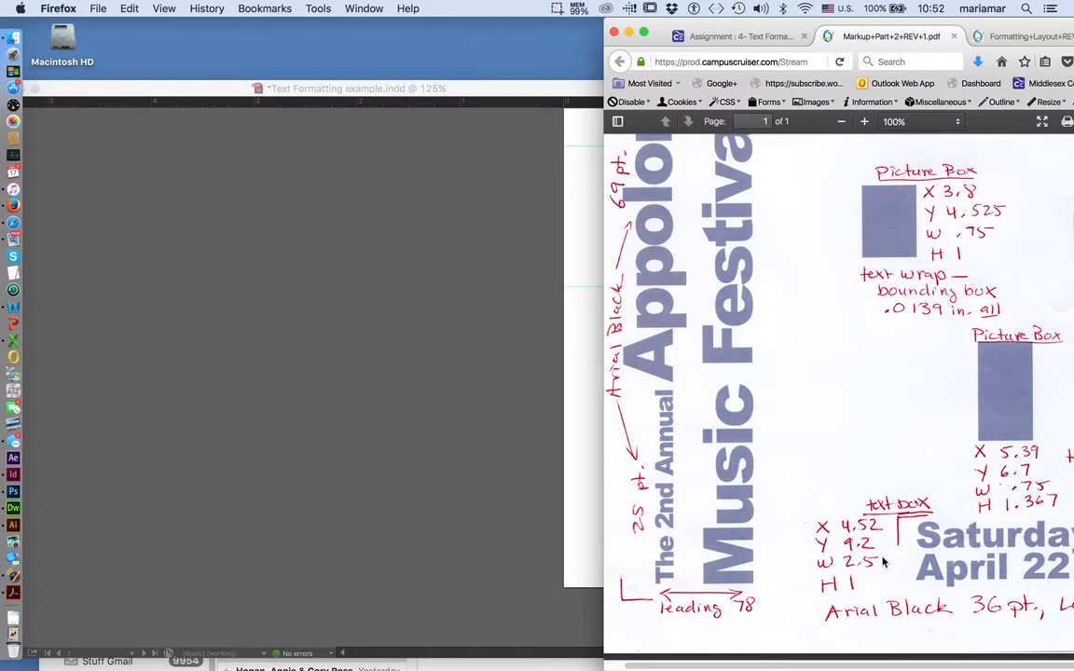
mouse_move(801, 563)
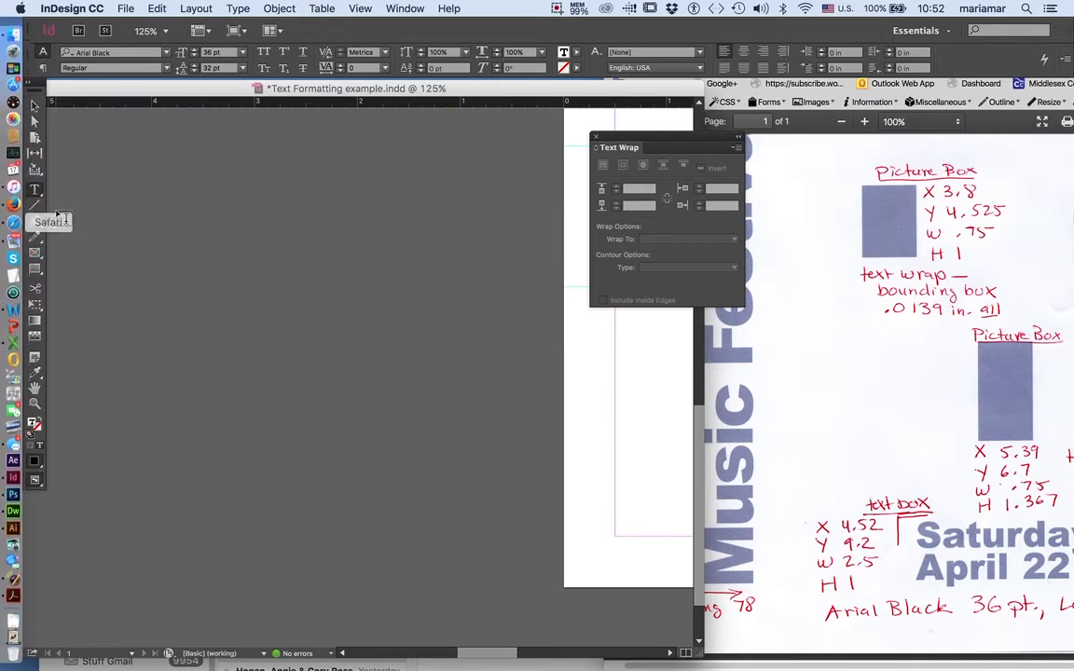
Draw an empty text frame on the pasteboard left of the page and place the cursor in it
left_click_drag(166, 298, 459, 483)
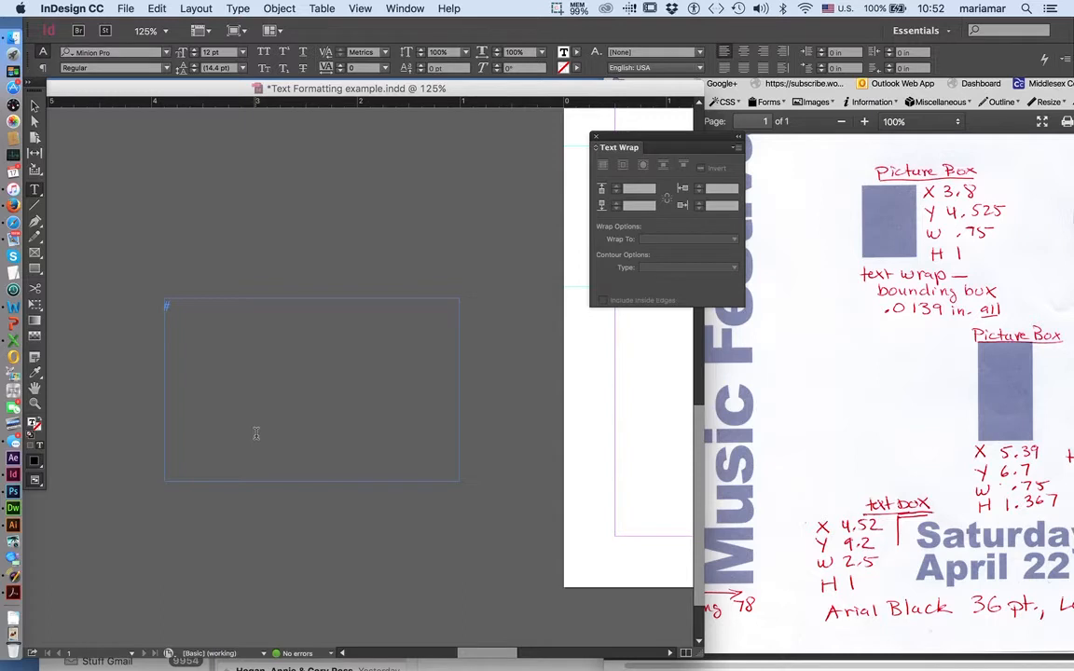
mouse_move(598, 462)
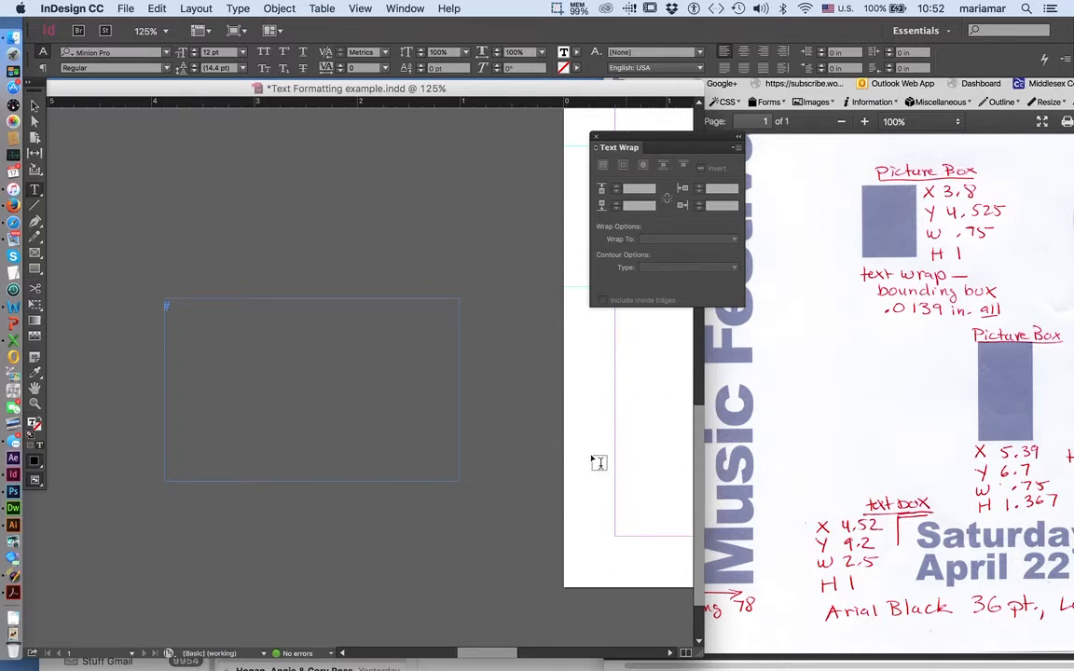
mouse_move(538, 570)
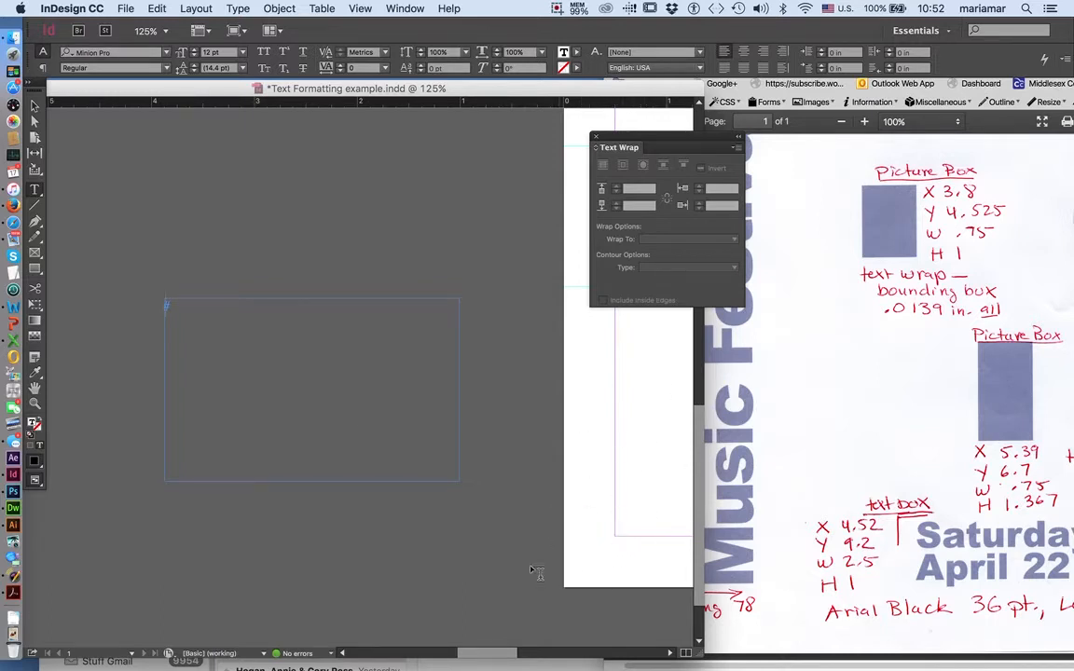
mouse_move(366, 459)
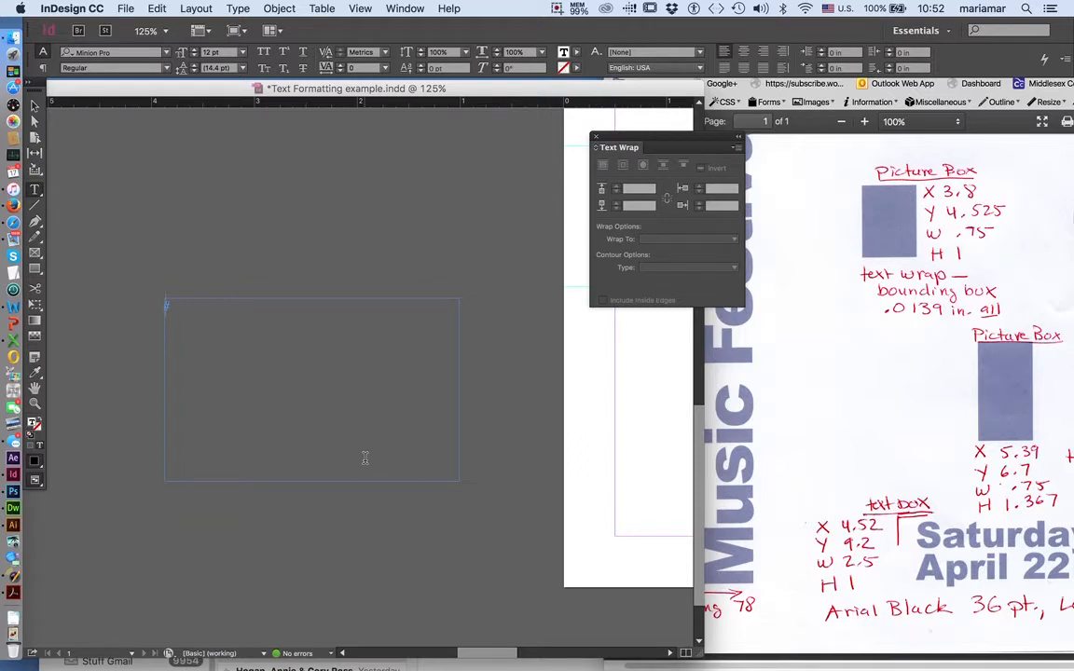
left_click(109, 53)
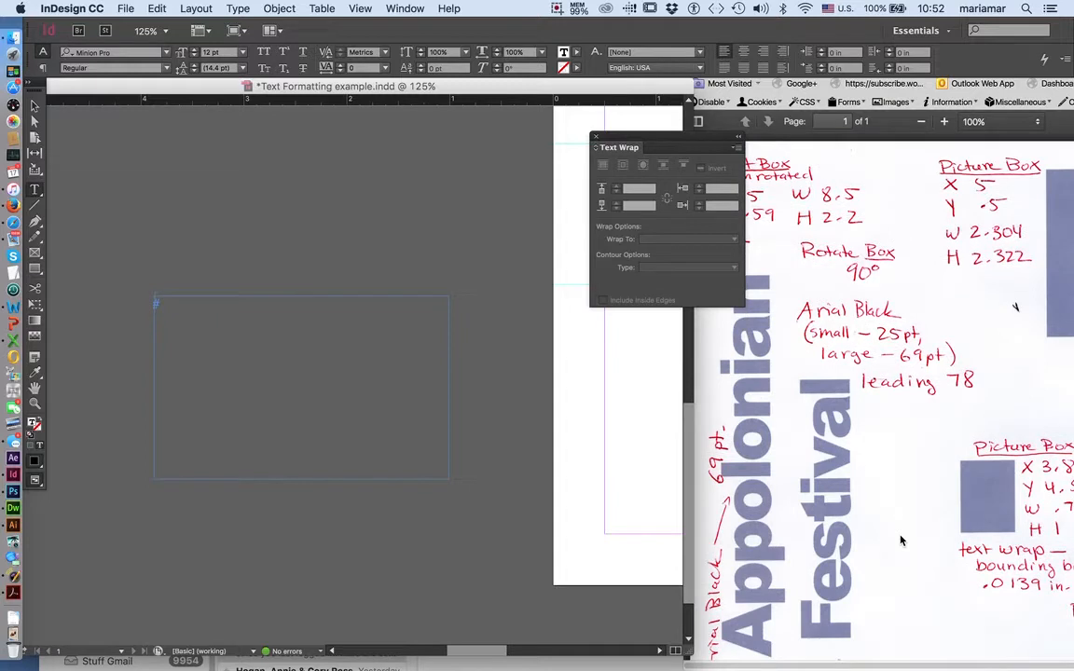
mouse_move(742, 146)
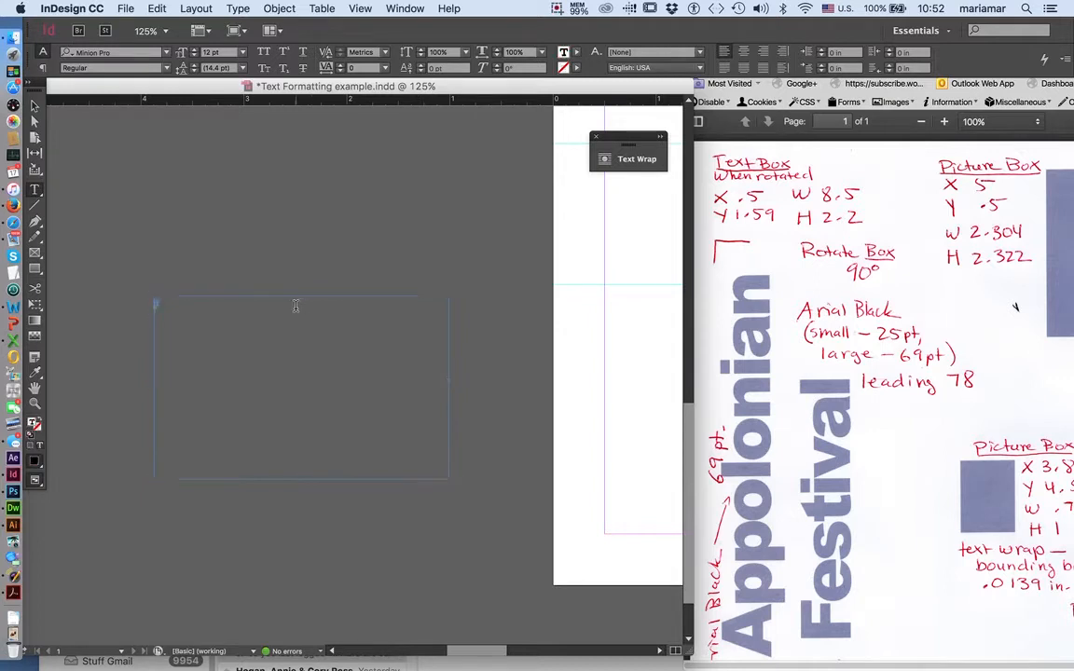
Type 'The 2nd Annual Appolonian' and 'Music Festival' as the two-line title
scroll("down", 3)
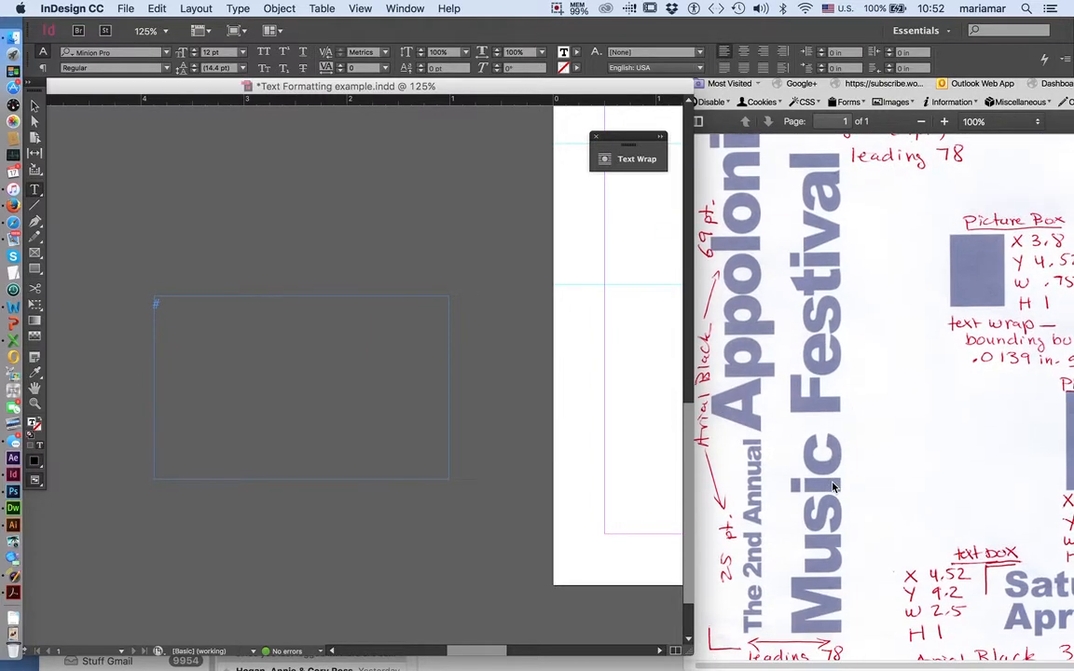
type("Th")
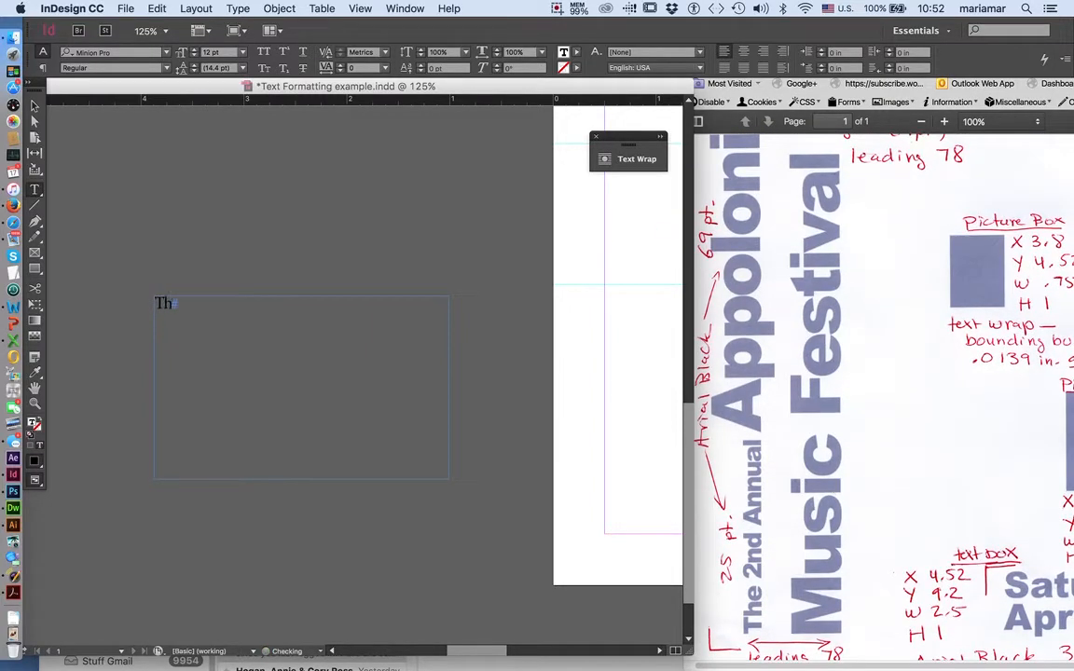
type("e")
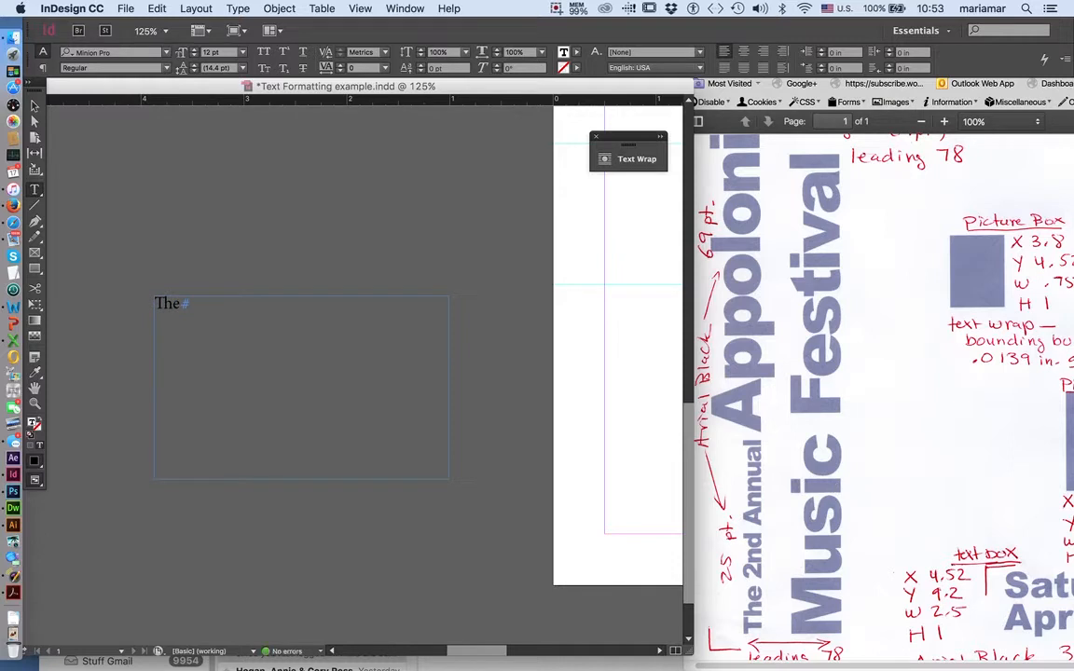
type("2")
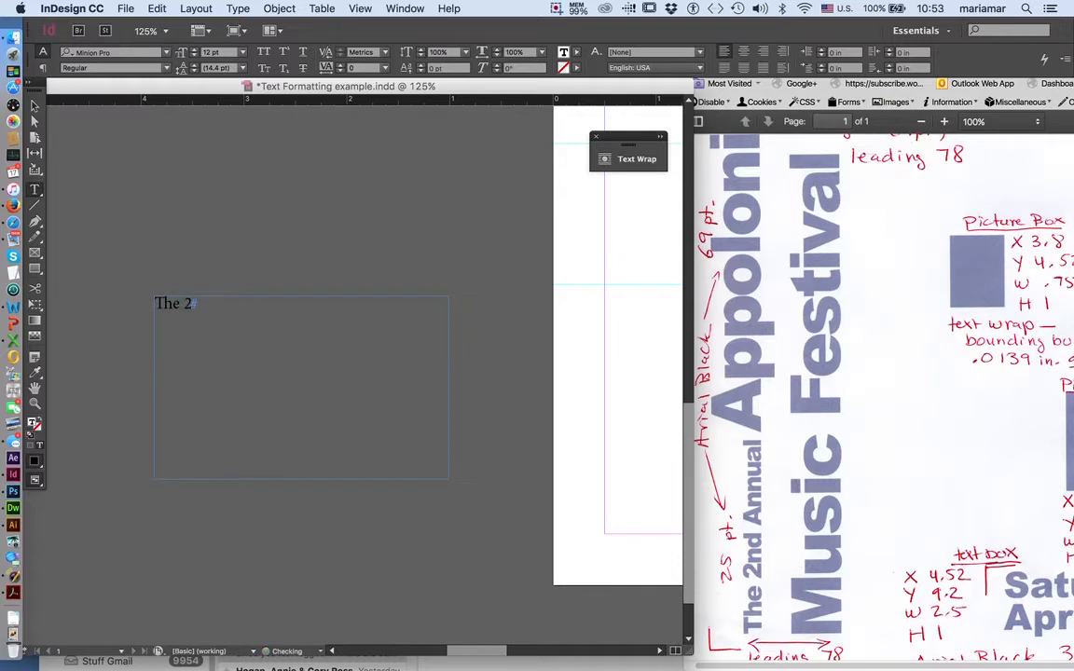
type("nd")
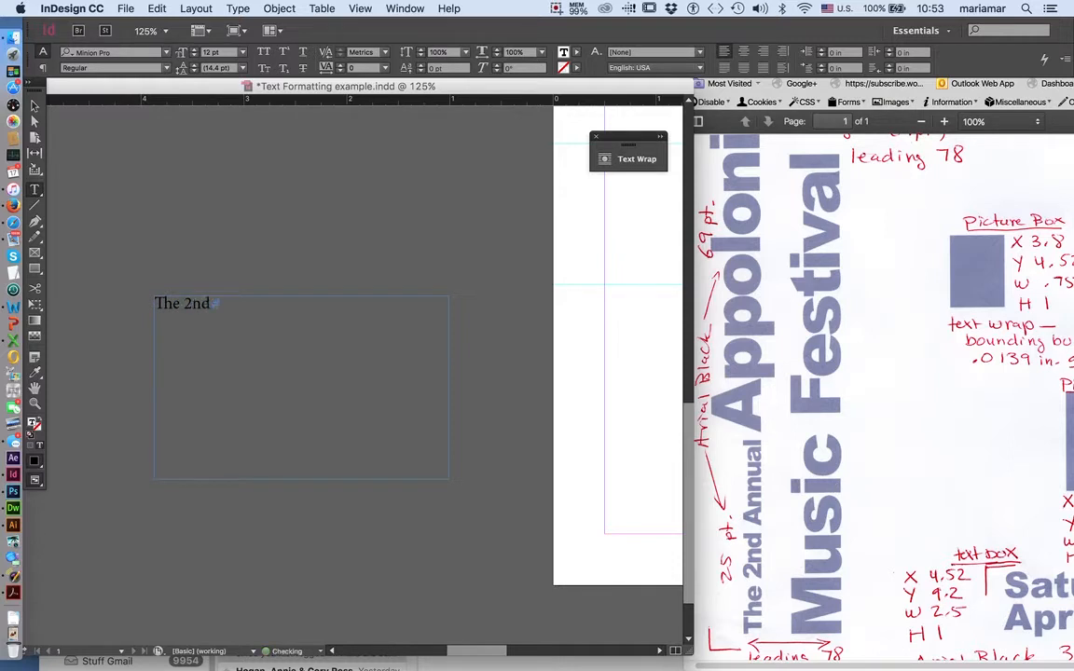
type("Annul")
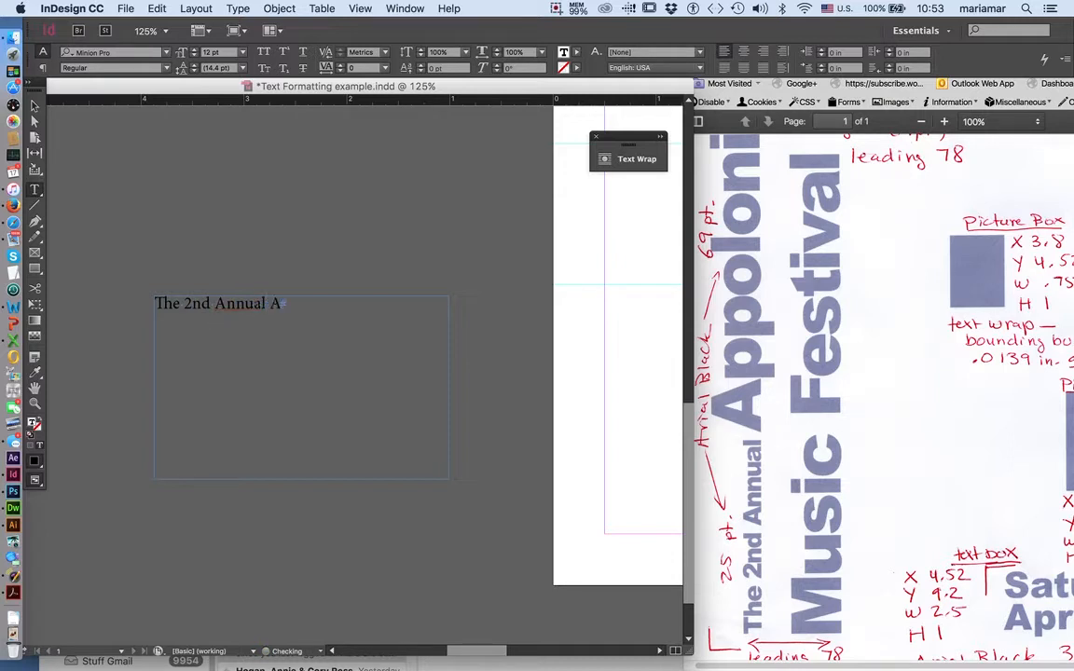
type("ppolonia")
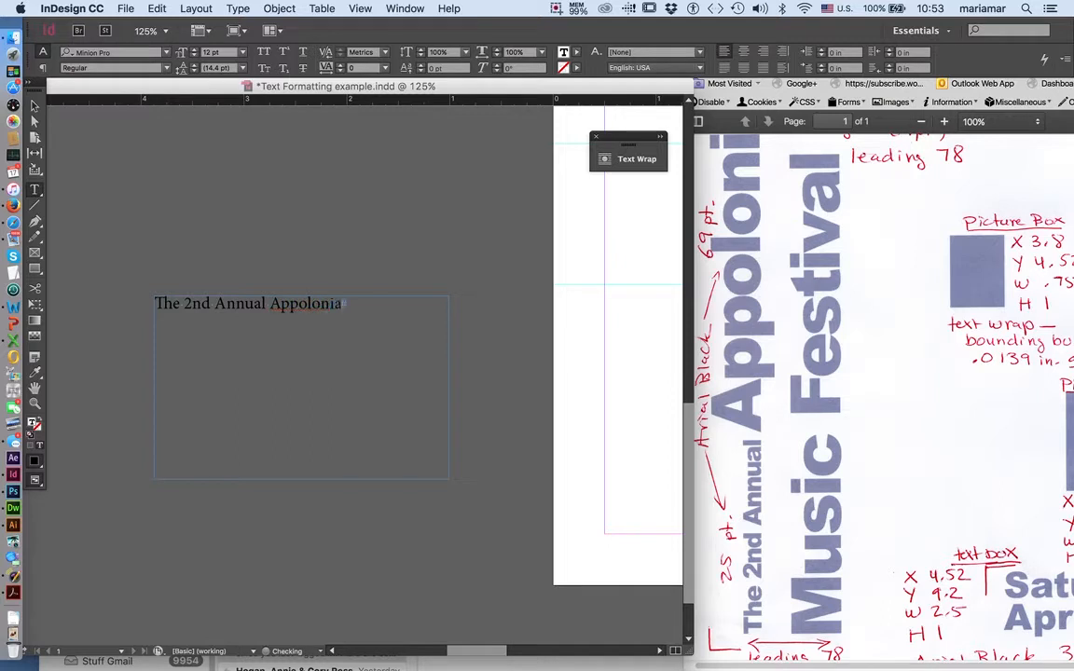
type("n")
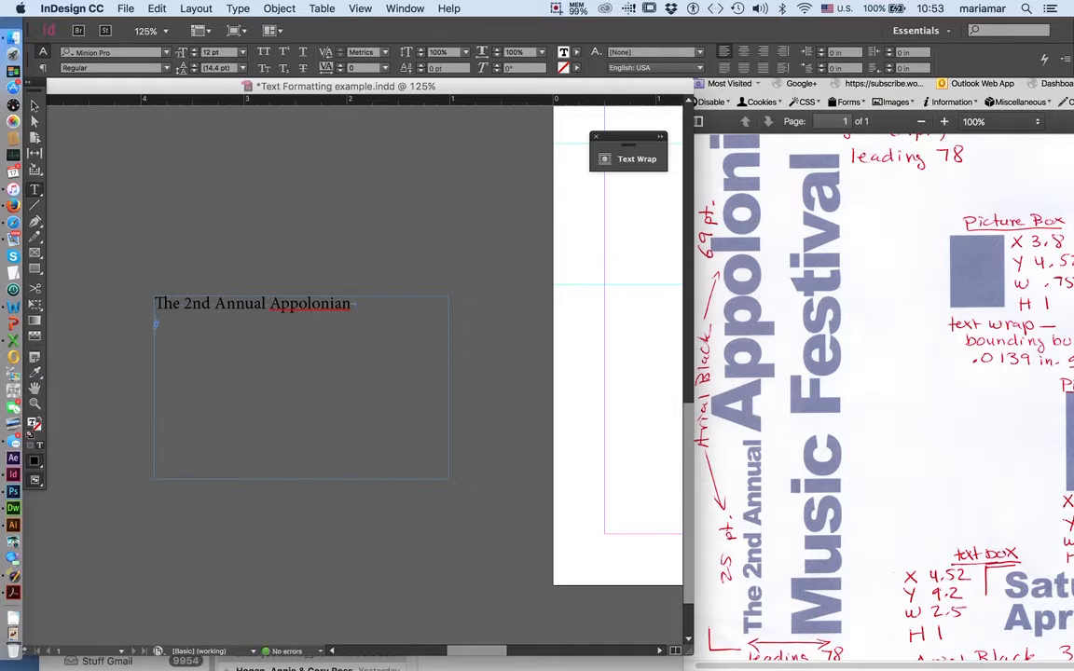
type("Music Festiv")
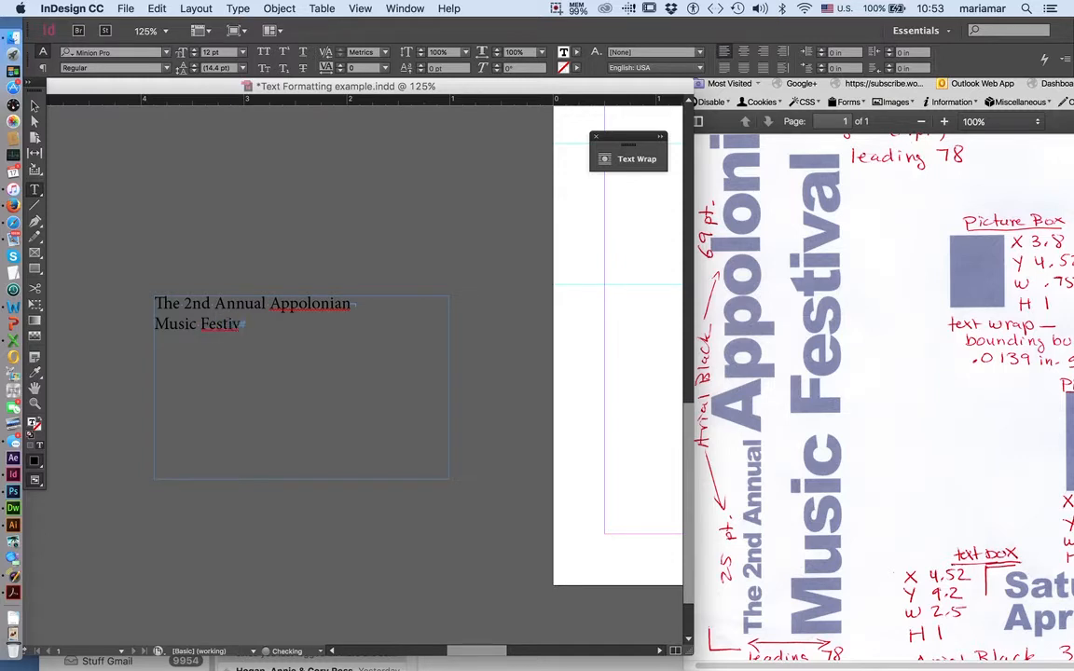
type("al")
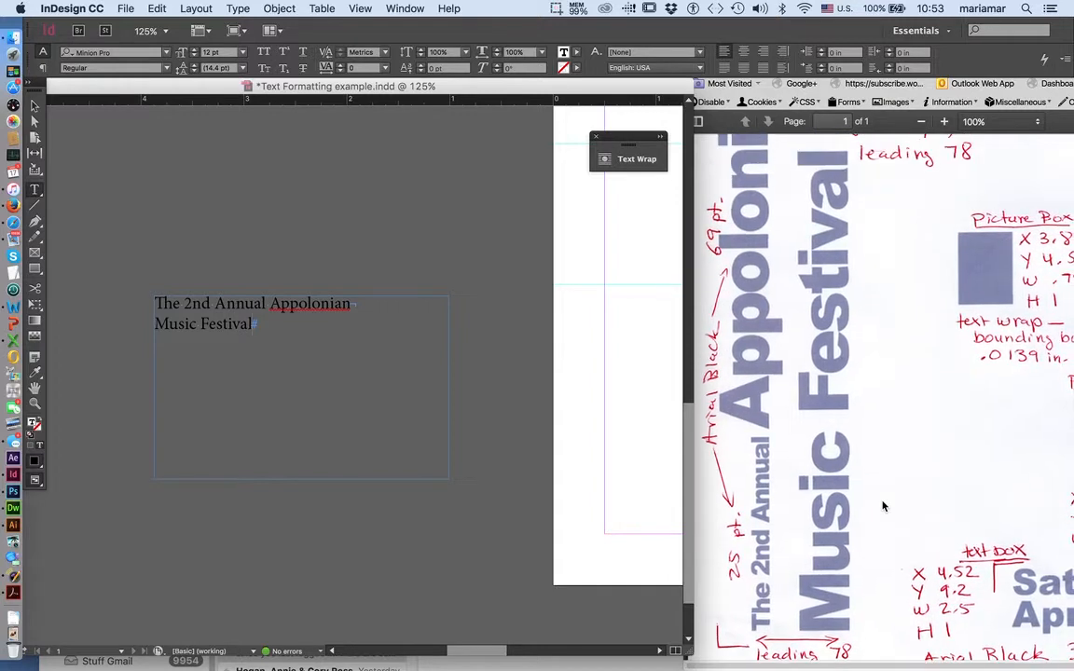
mouse_move(457, 440)
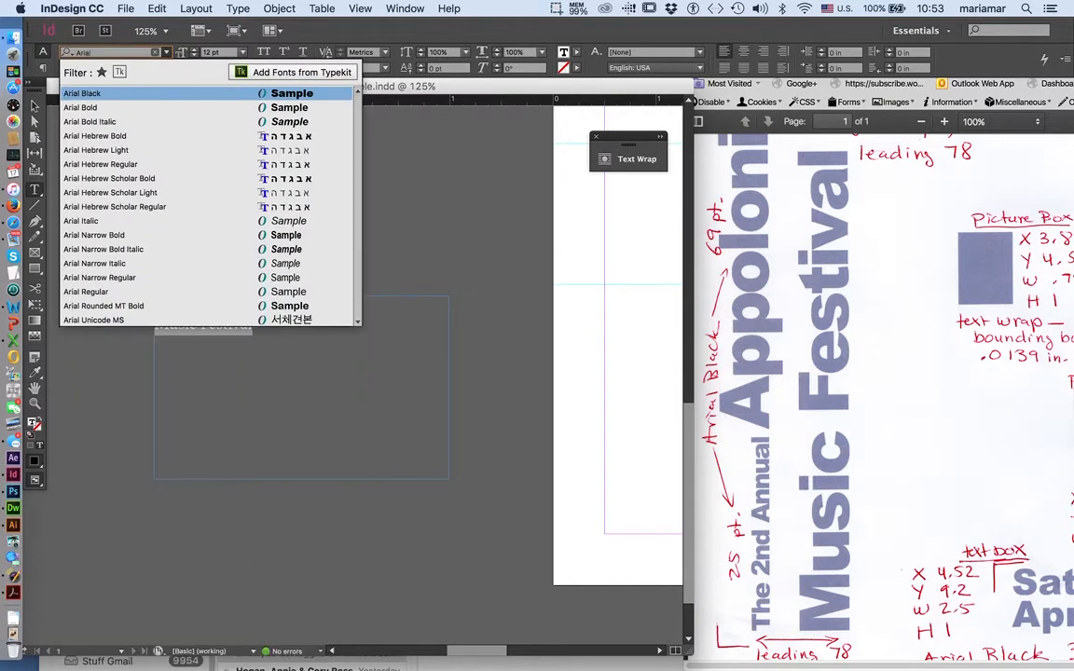
Set the two-line festival title in Arial Black
left_click(82, 94)
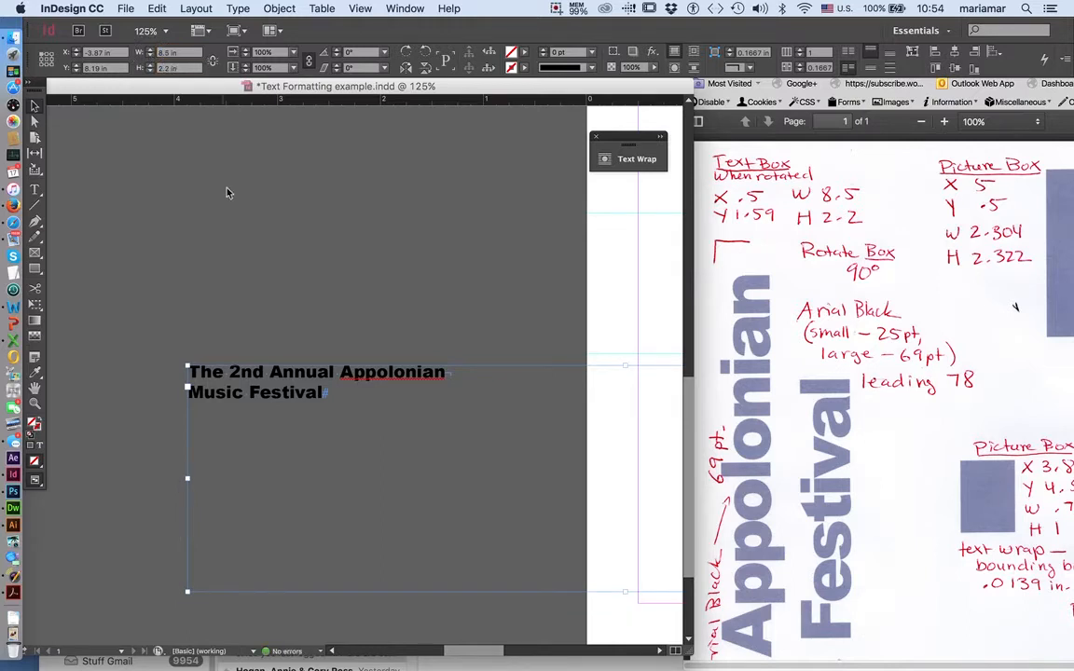
mouse_move(328, 324)
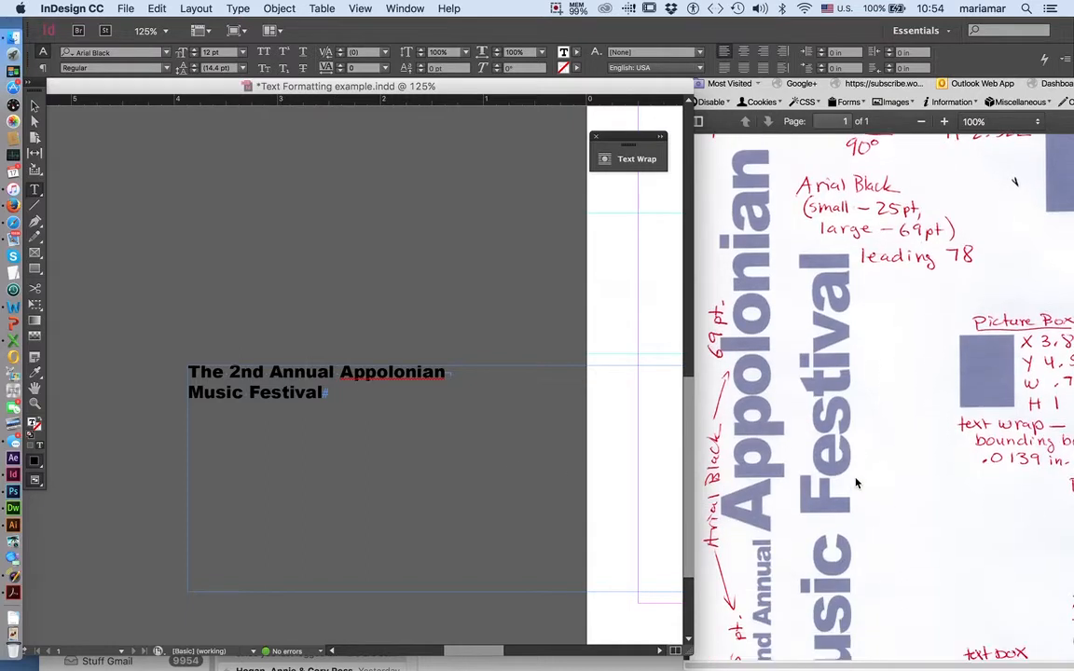
Enlarge the word 'Appolonian' to a much larger point size than the rest of the title
double_click(317, 373)
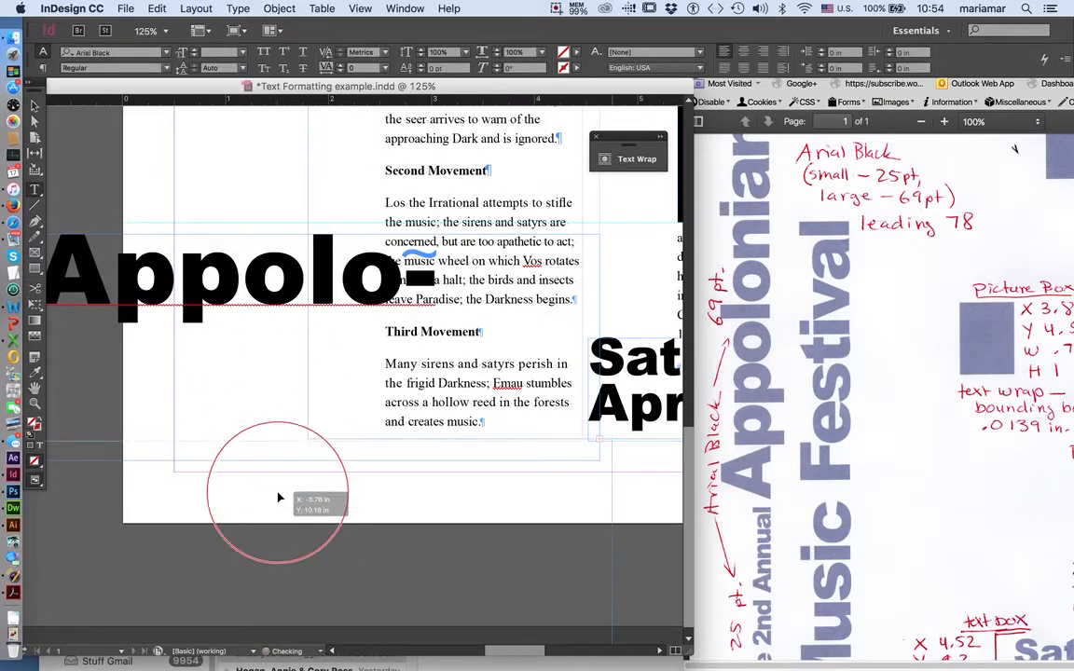
Enlarge 'Music Festival' to match 'Appolonian', keeping 'The 2nd Annual' small
left_click_drag(280, 489, 291, 550)
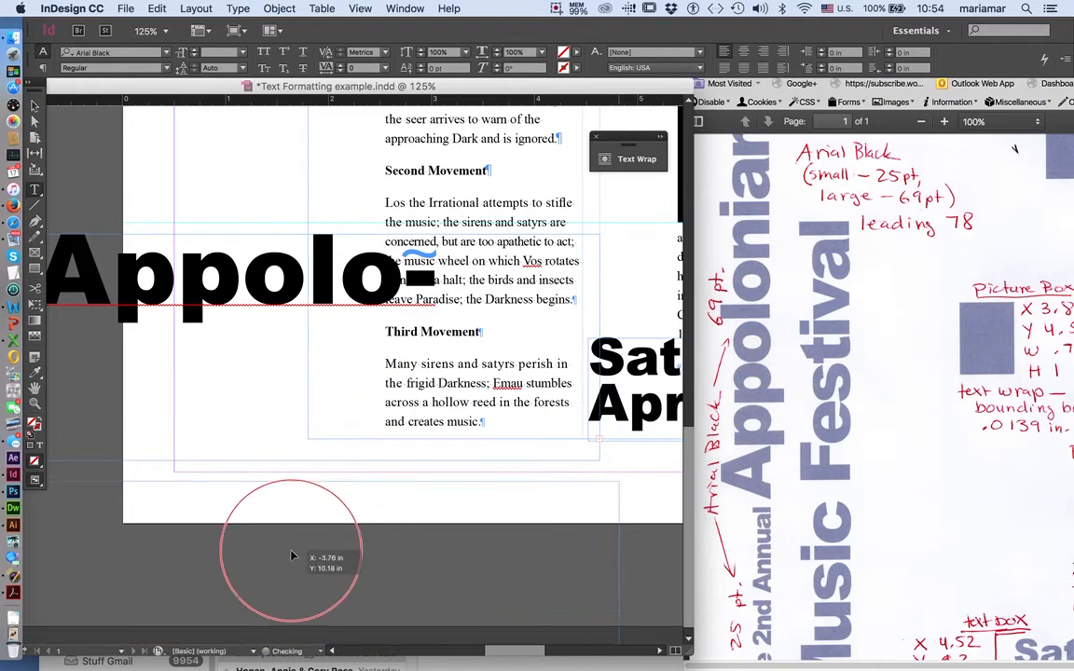
scroll("down", 3)
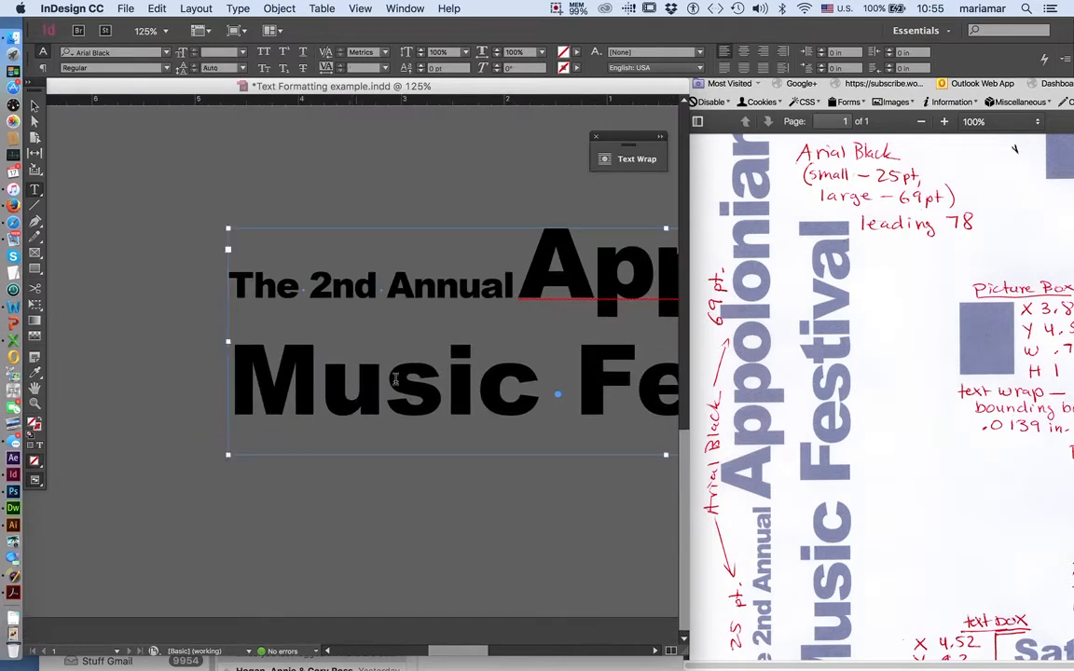
mouse_move(892, 392)
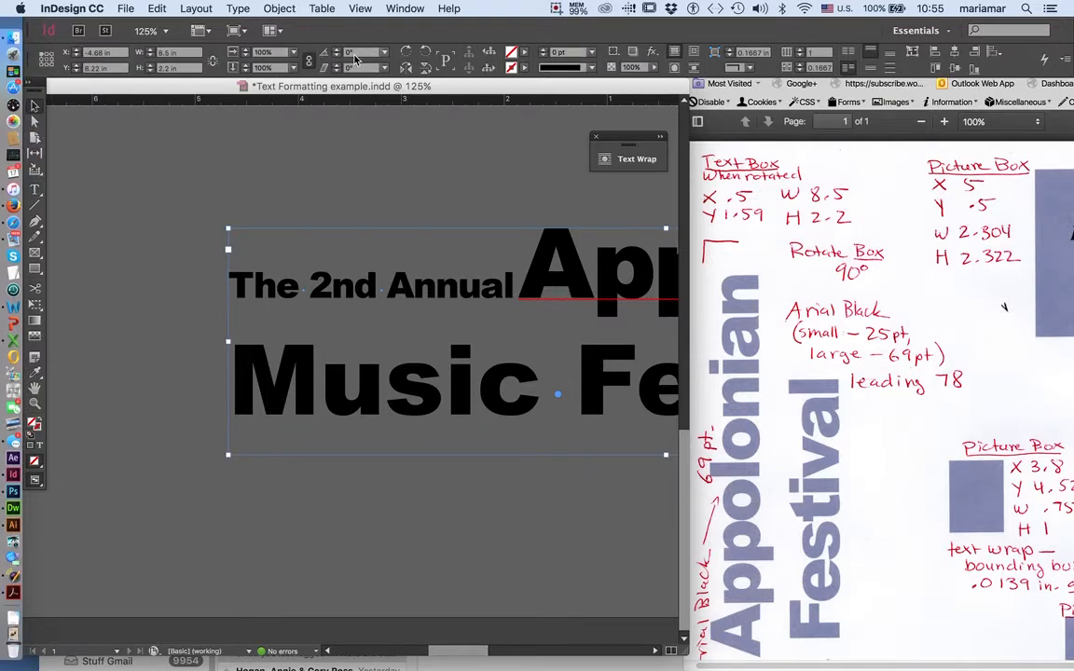
Rotate the title frame 90° anticlockwise so it reads vertically beside the schedule
left_click(425, 52)
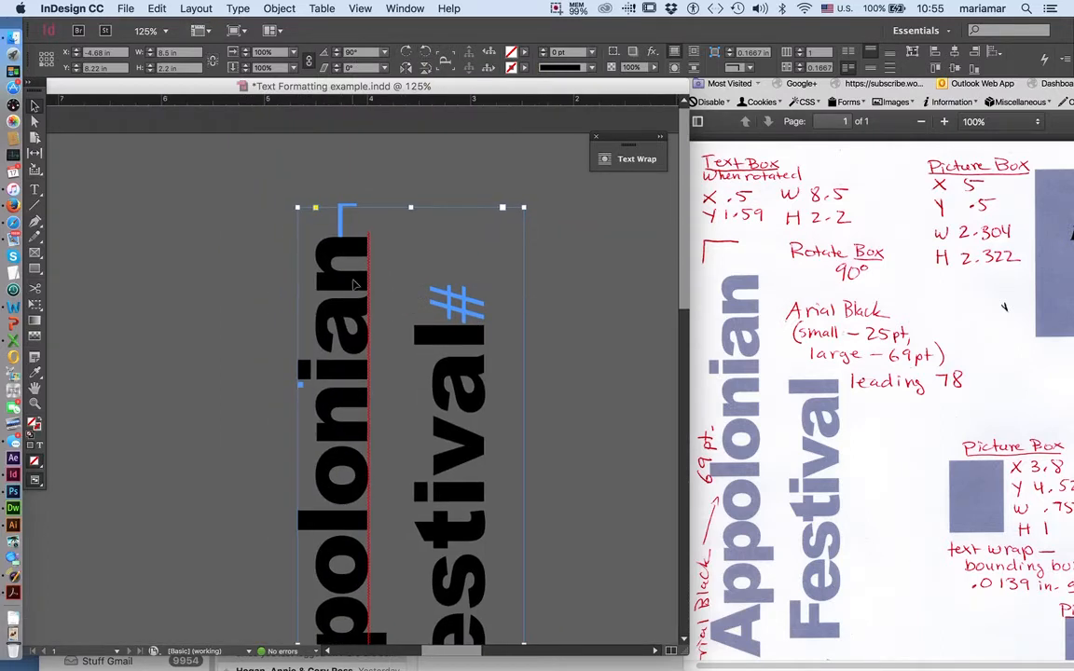
mouse_move(45, 73)
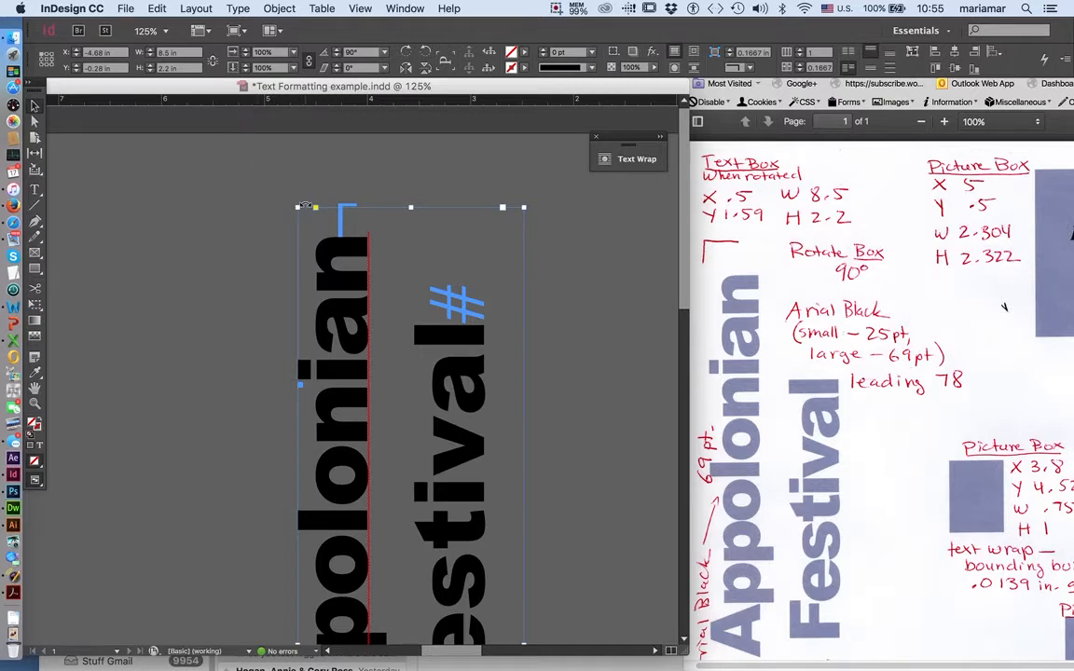
triple_click(97, 52)
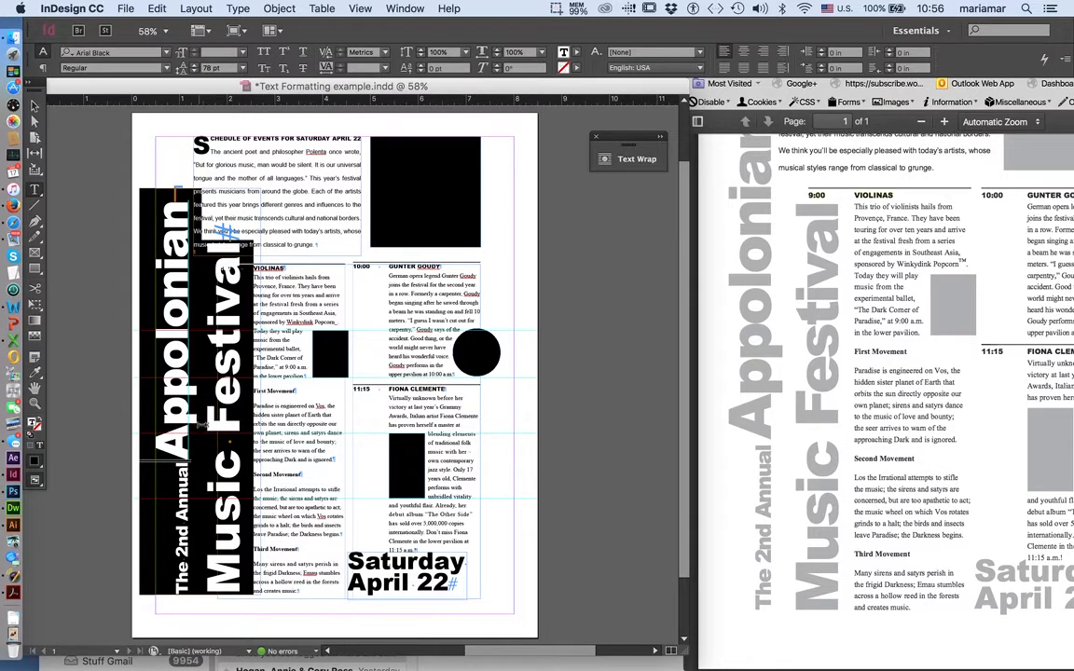
mouse_move(794, 425)
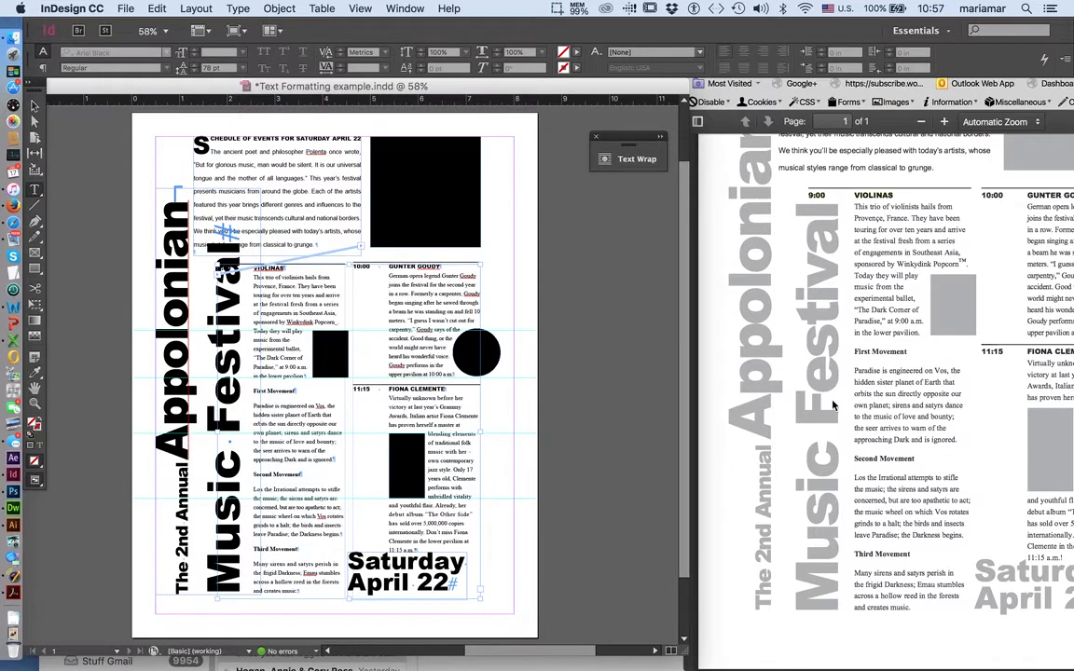
scroll("down", 3)
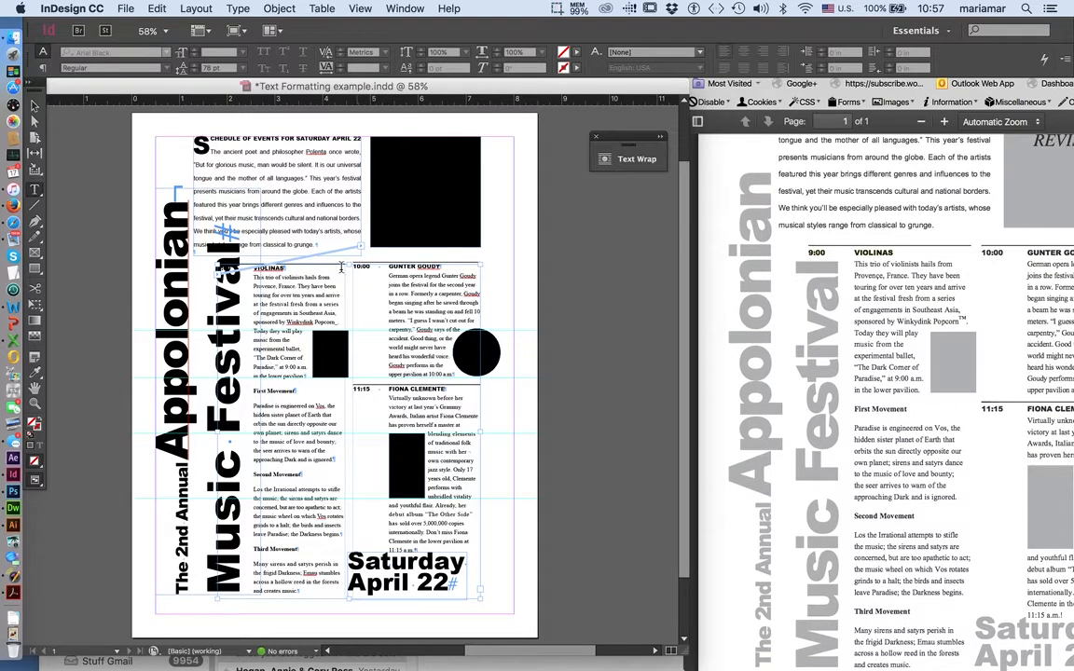
type("75%")
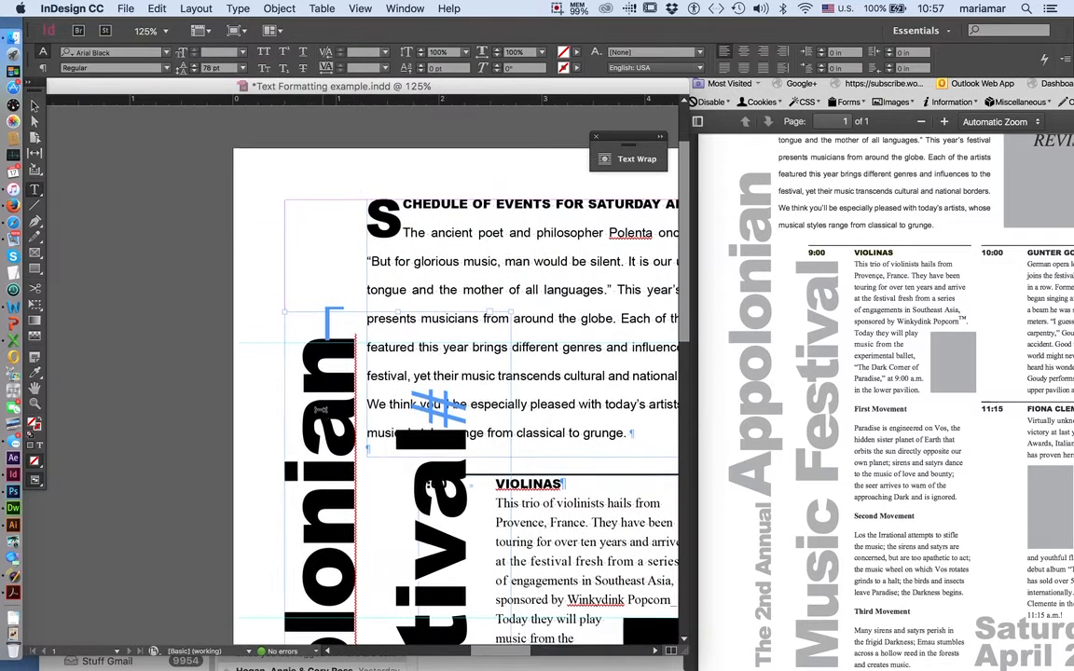
scroll("down", 3)
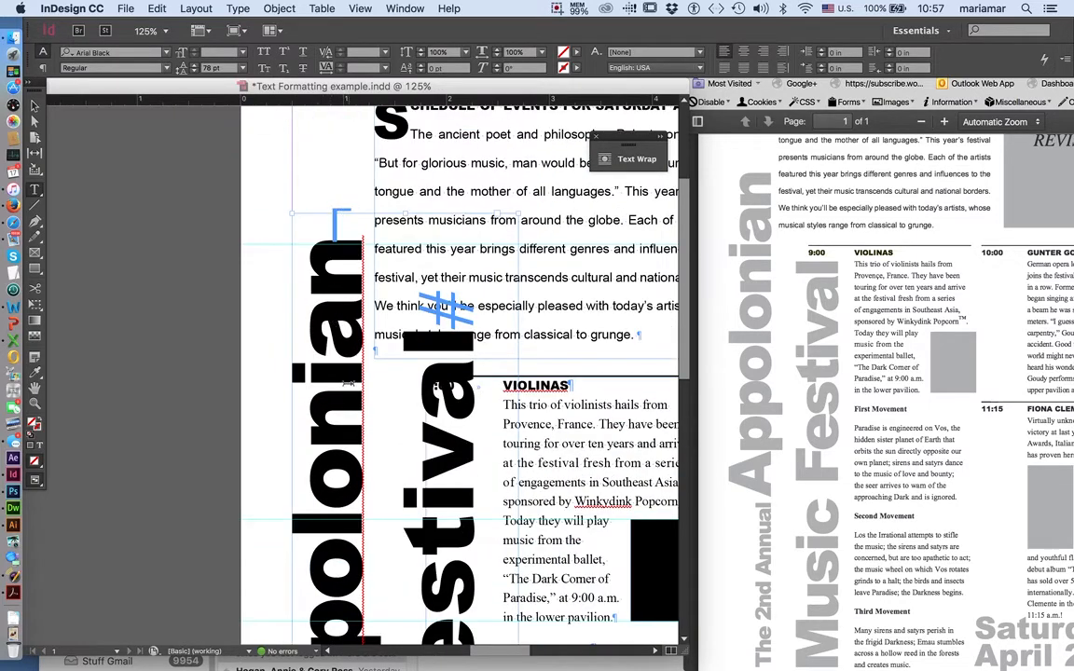
scroll("down", 3)
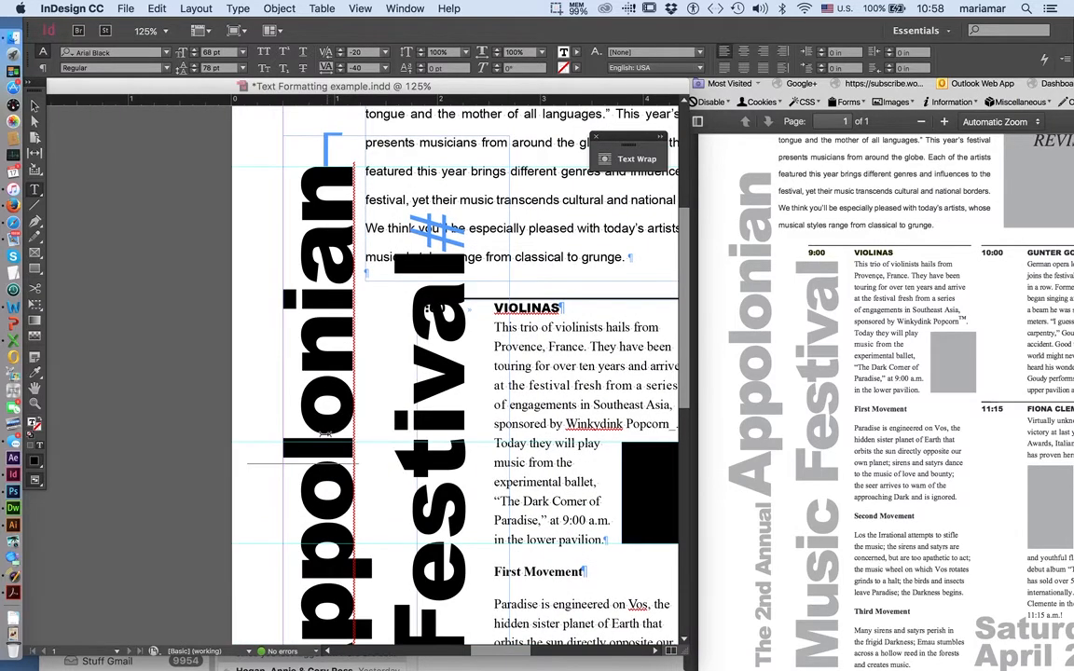
scroll("down", 3)
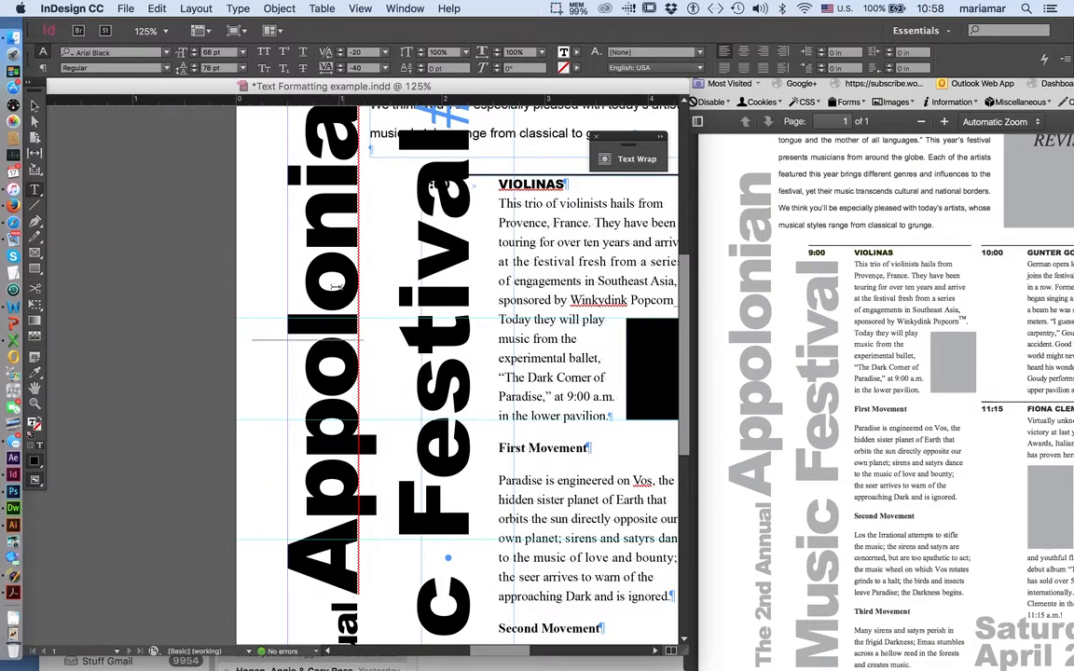
mouse_move(344, 399)
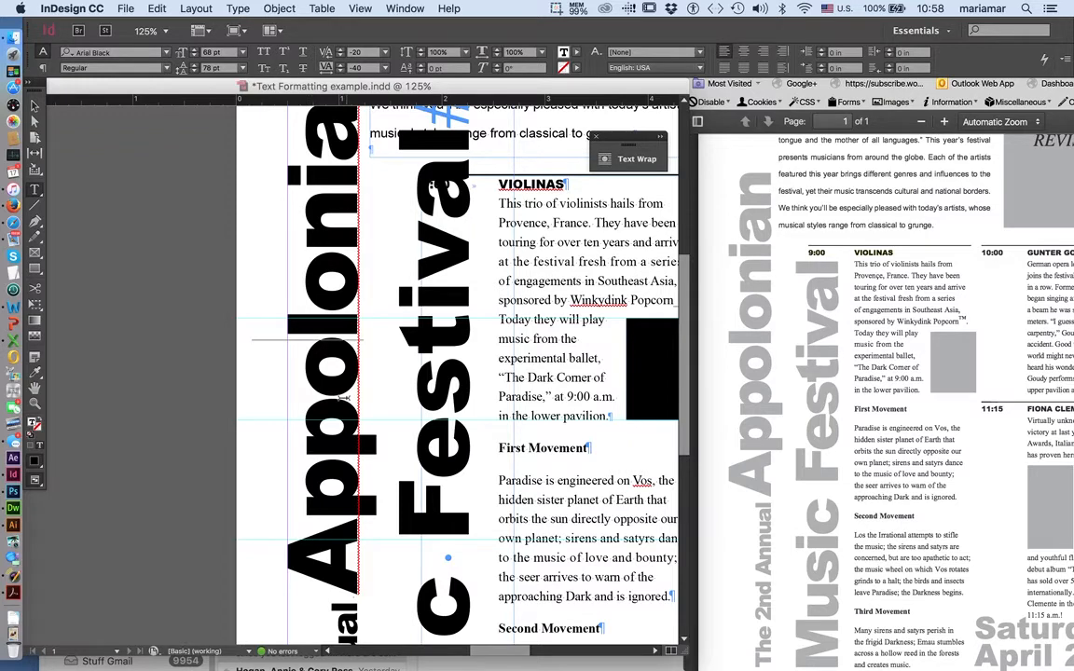
scroll("down", 3)
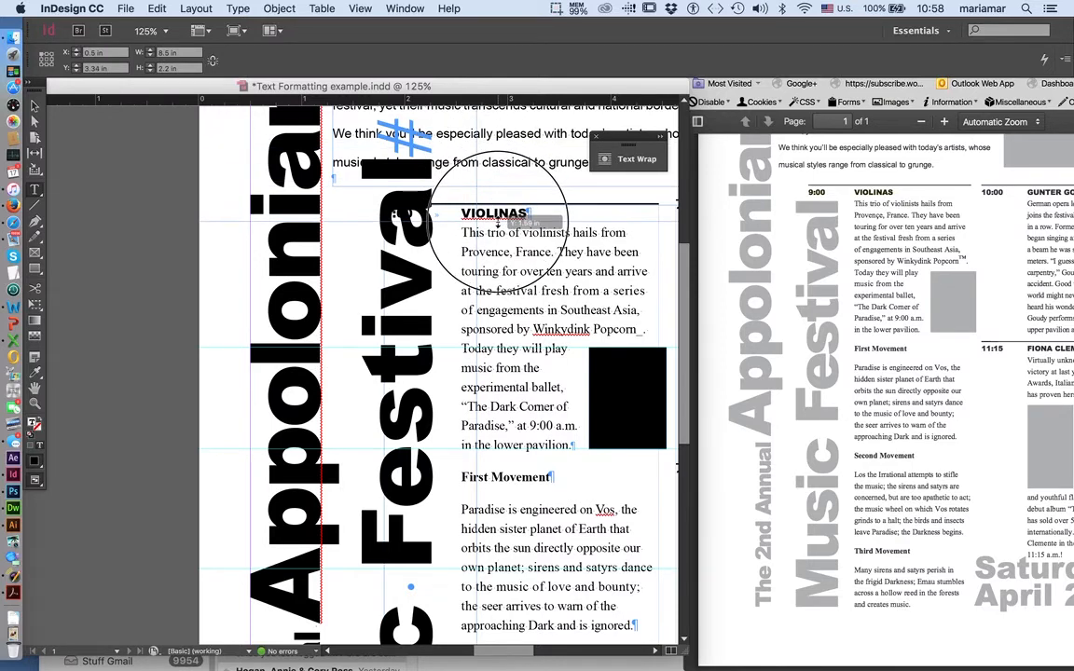
double_click(537, 232)
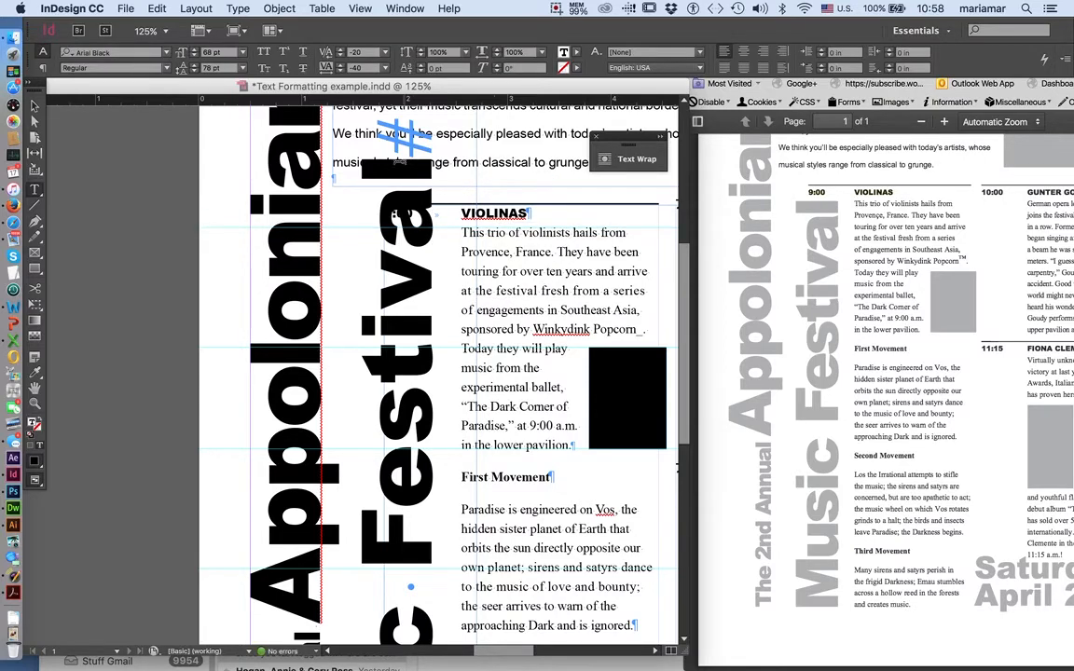
scroll("down", 3)
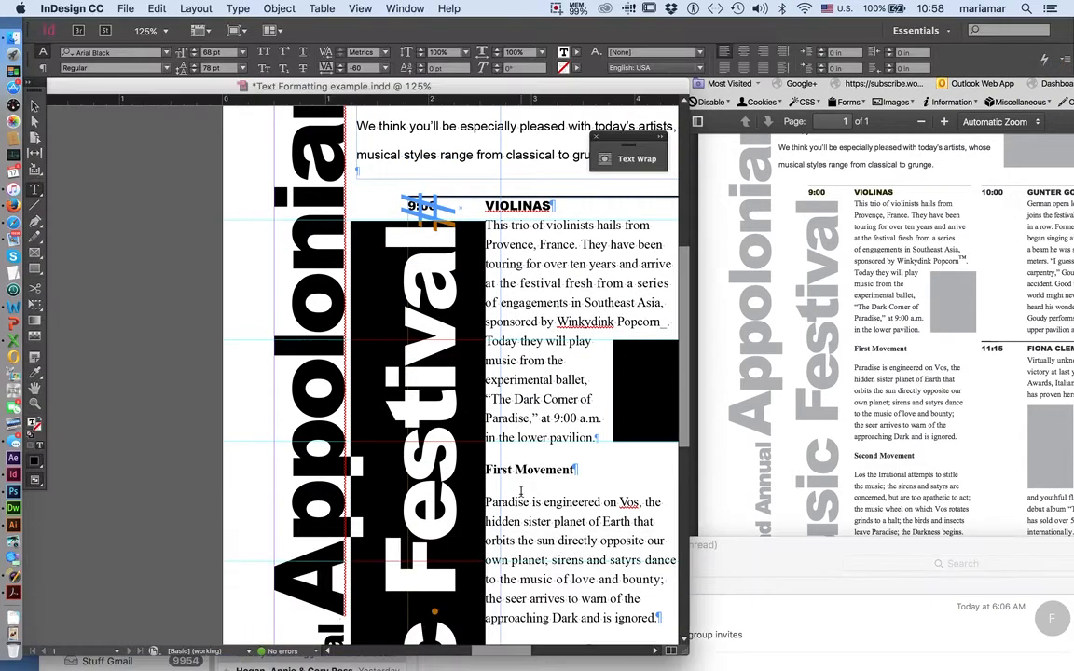
scroll("down", 3)
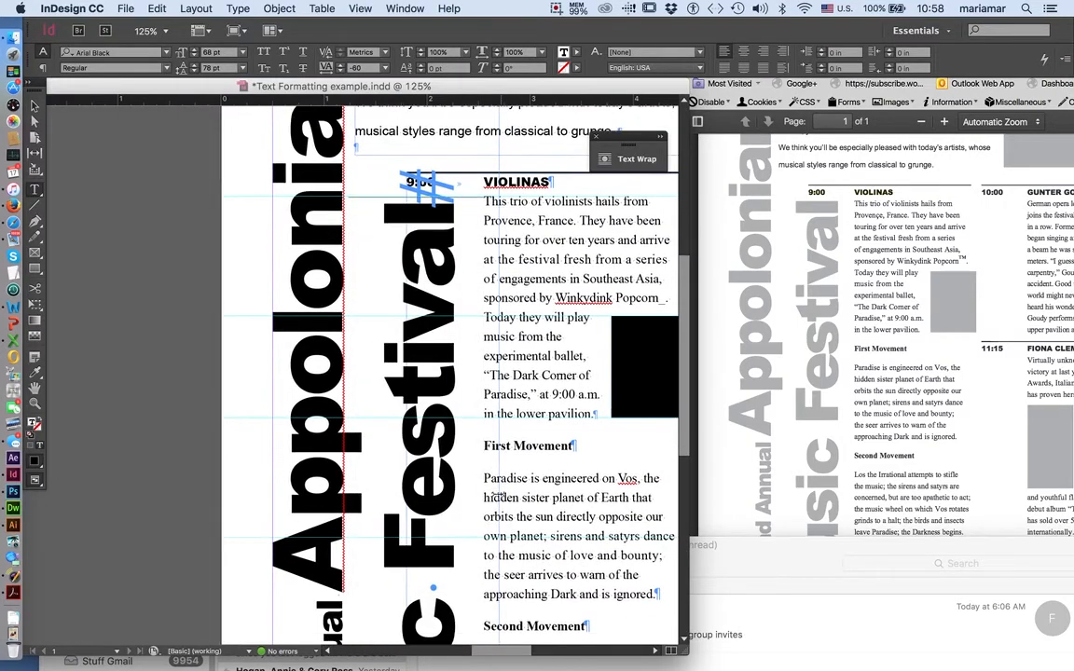
scroll("down", 3)
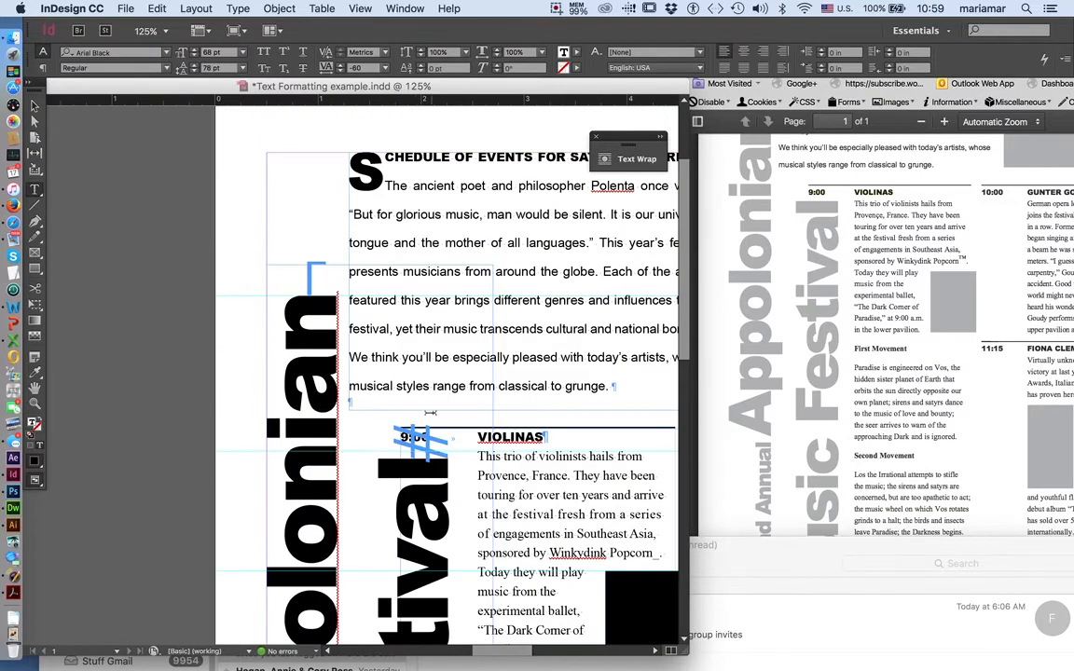
scroll("down", 3)
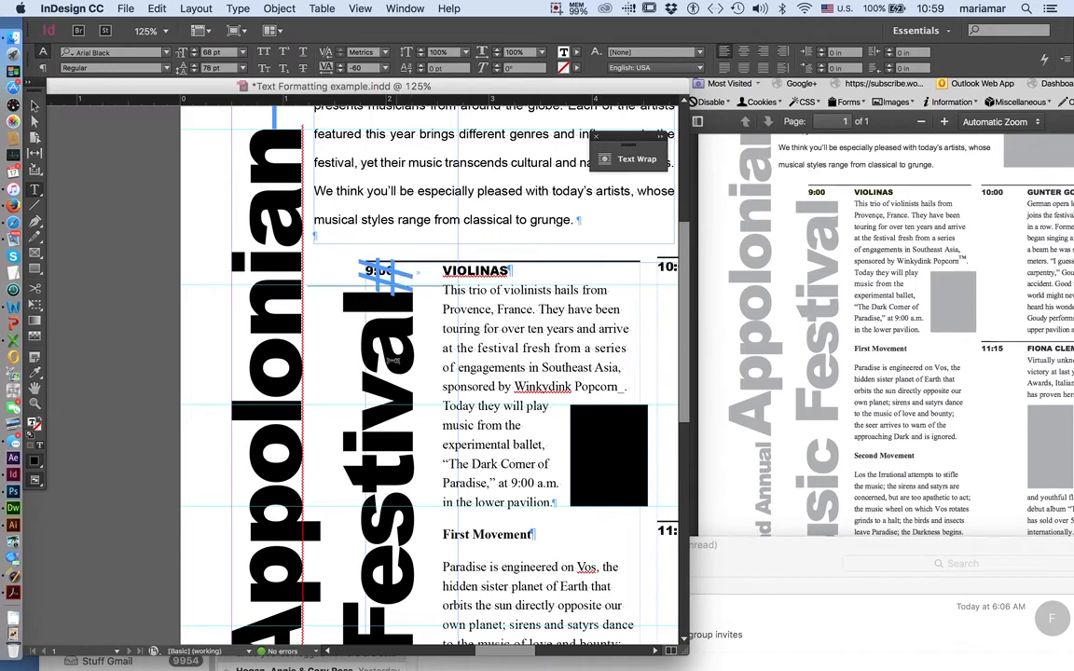
scroll("down", 3)
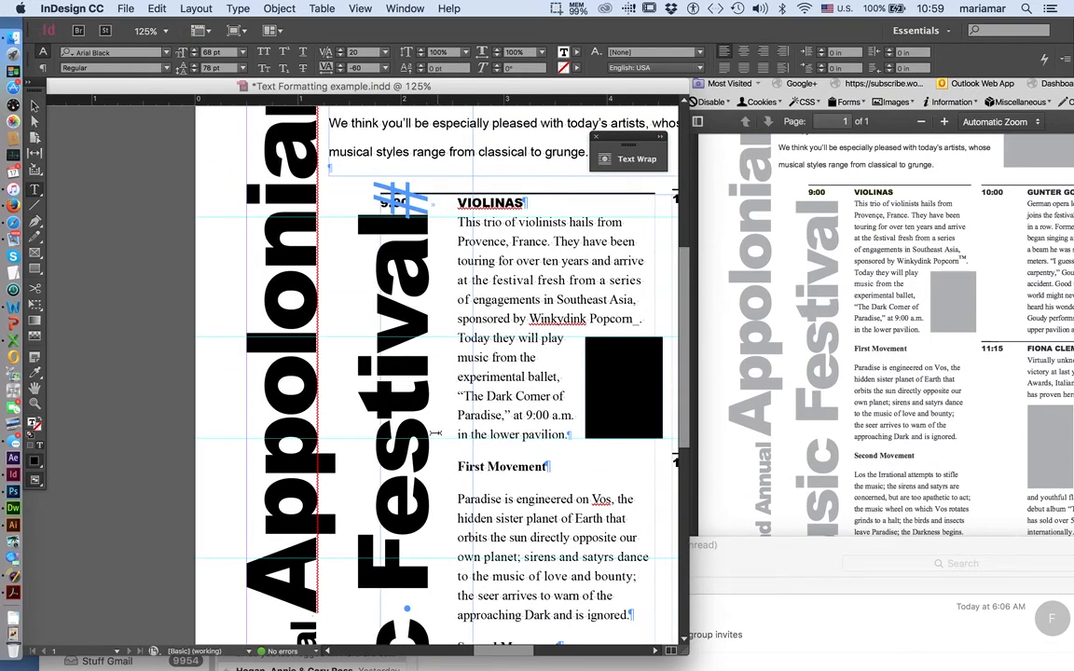
scroll("down", 3)
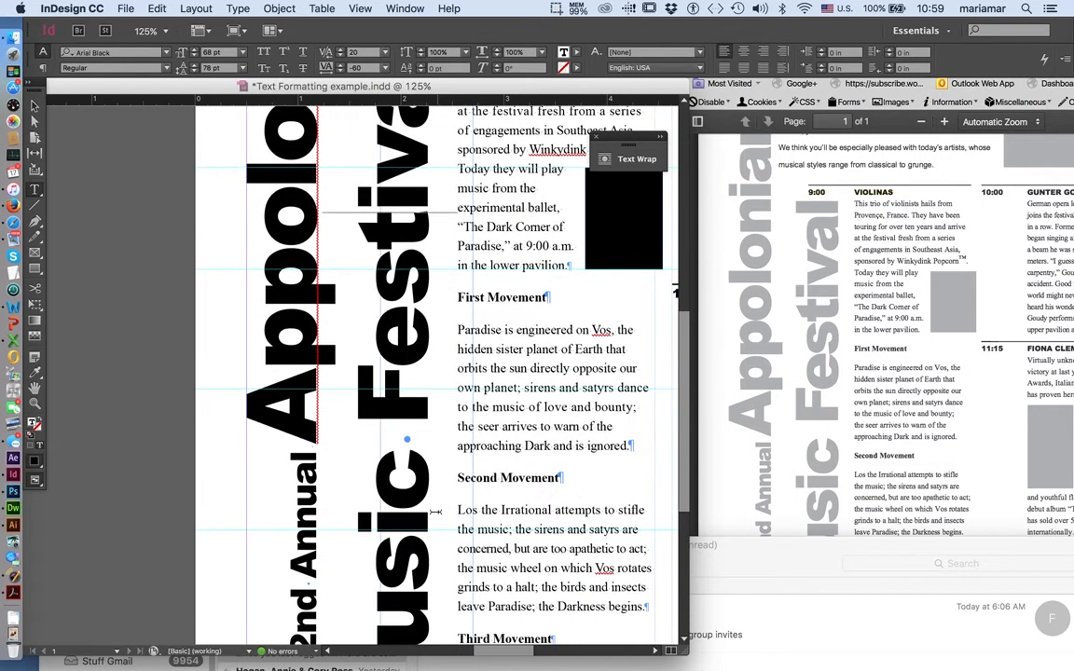
scroll("down", 3)
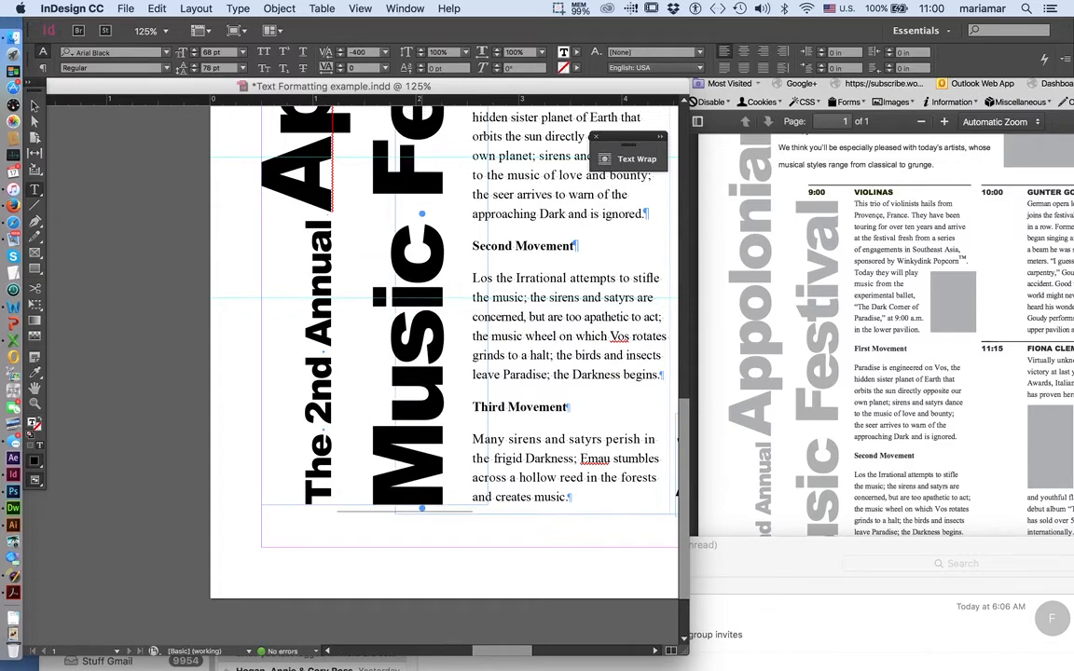
mouse_move(448, 370)
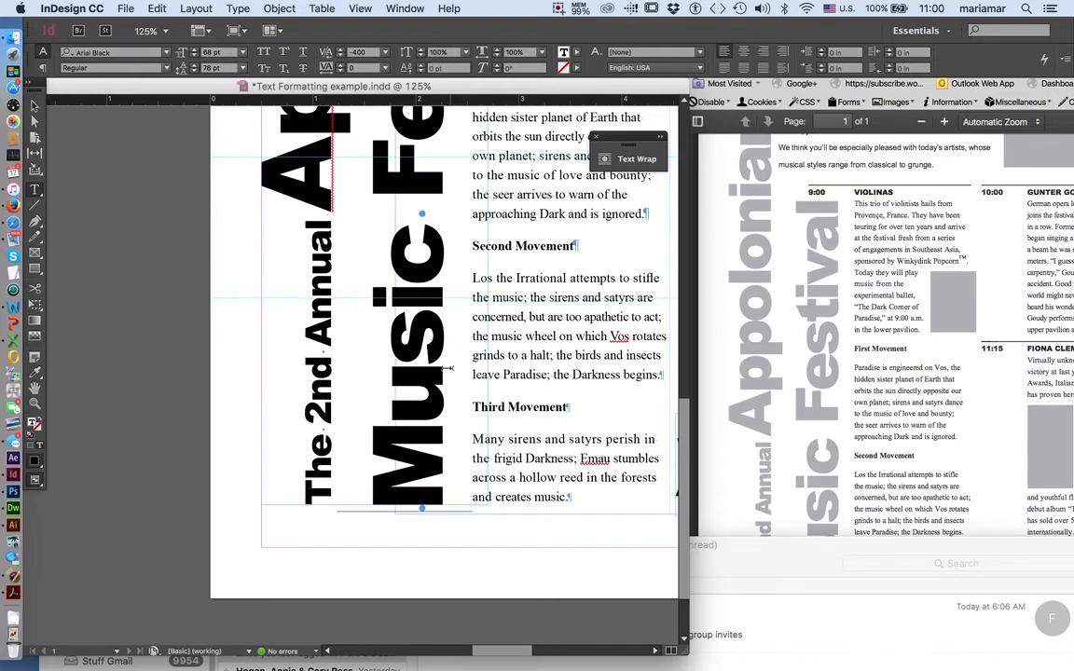
scroll("down", 3)
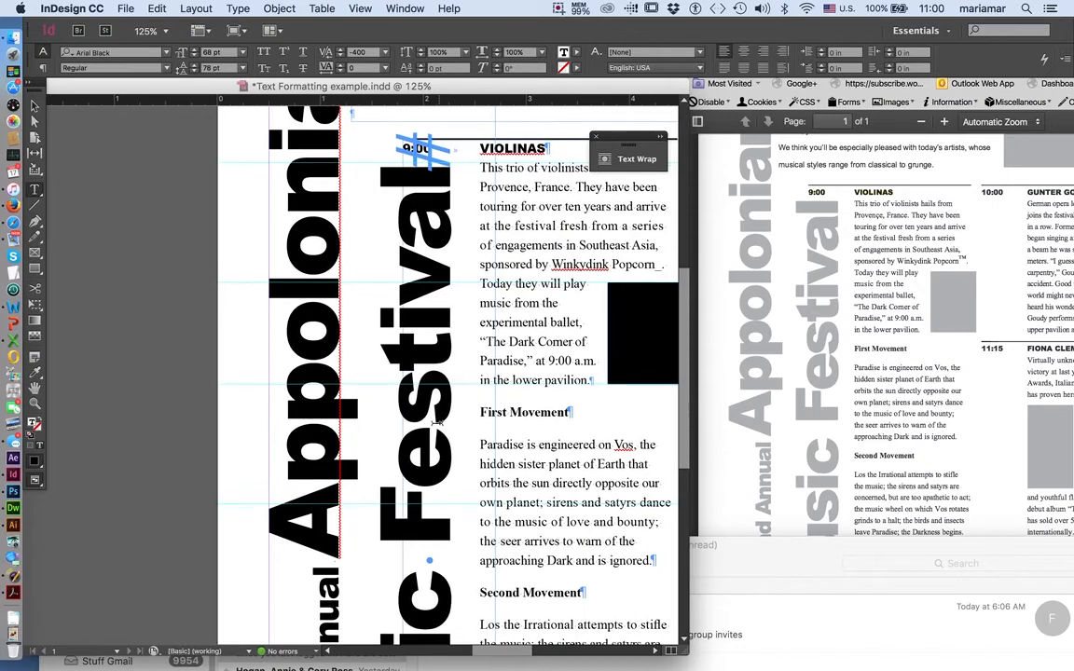
scroll("down", 3)
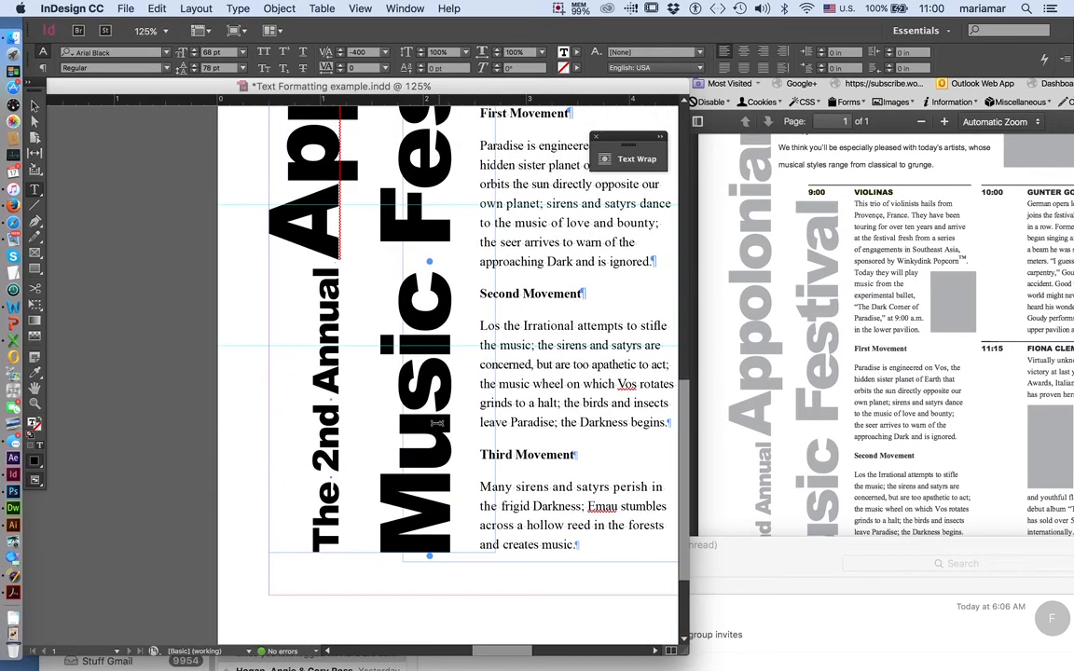
scroll("down", 3)
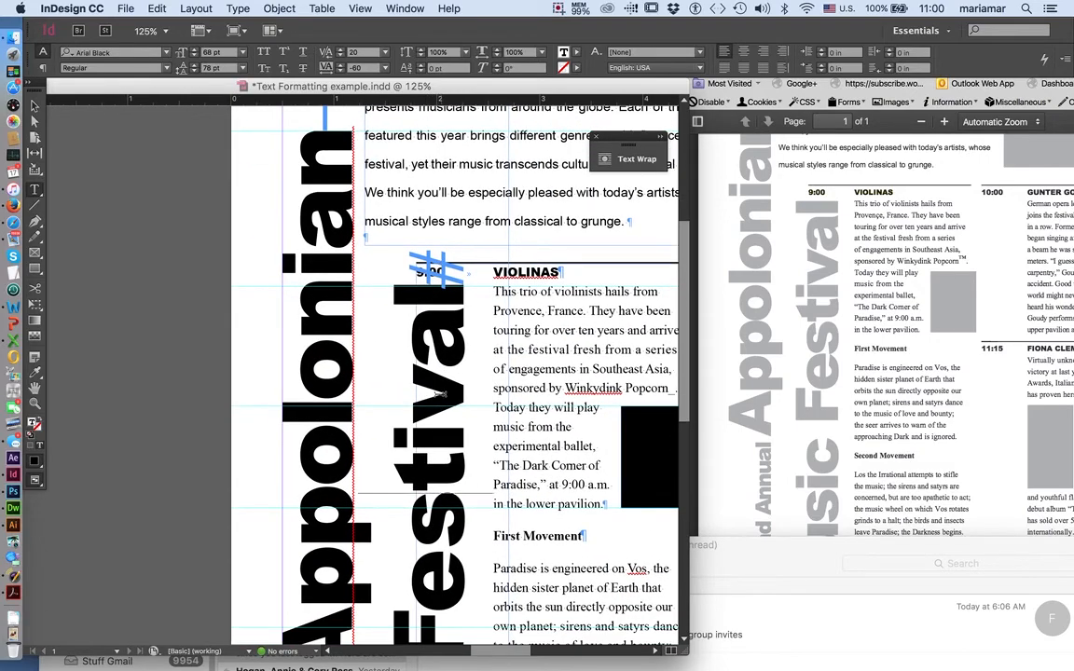
scroll("down", 3)
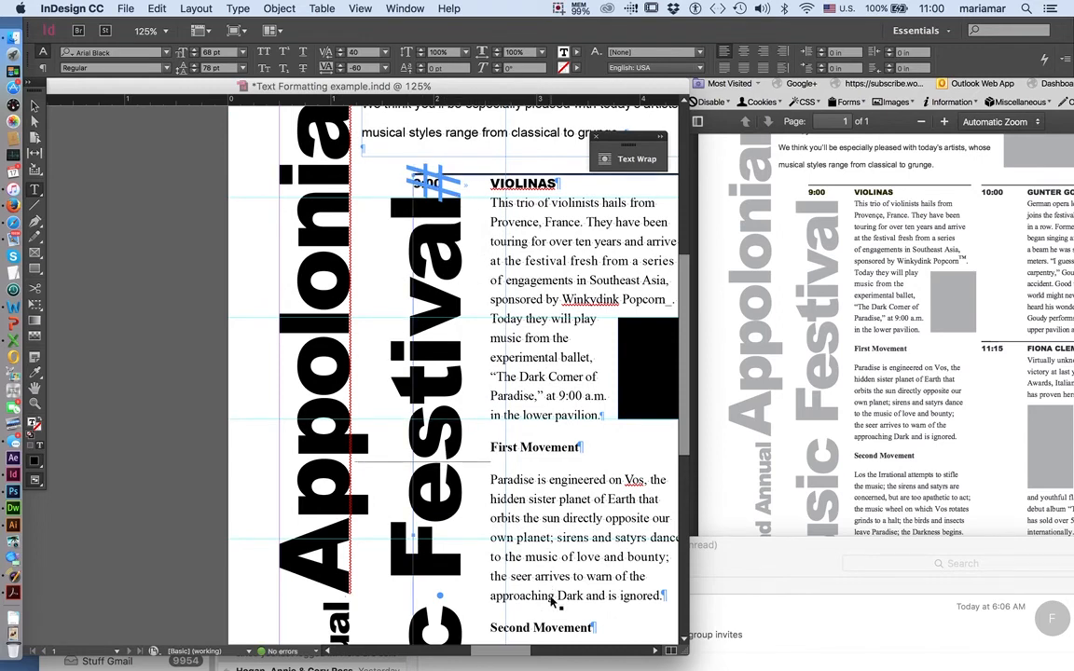
left_click(157, 30)
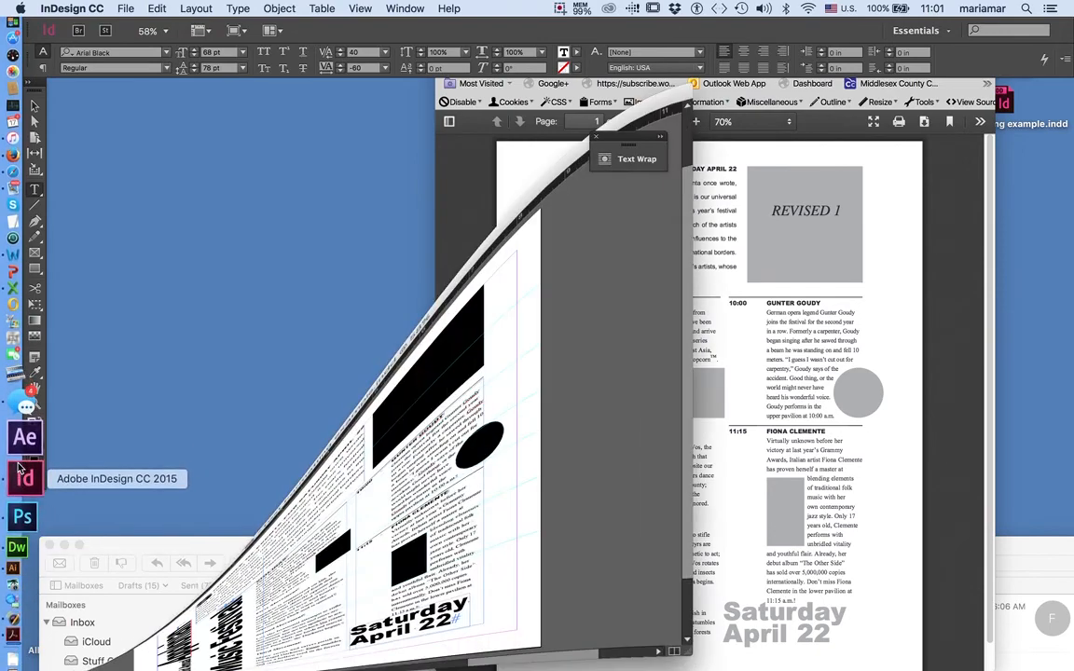
Bring the InDesign festival page layout back to the front beside the reference PDF
left_click(26, 477)
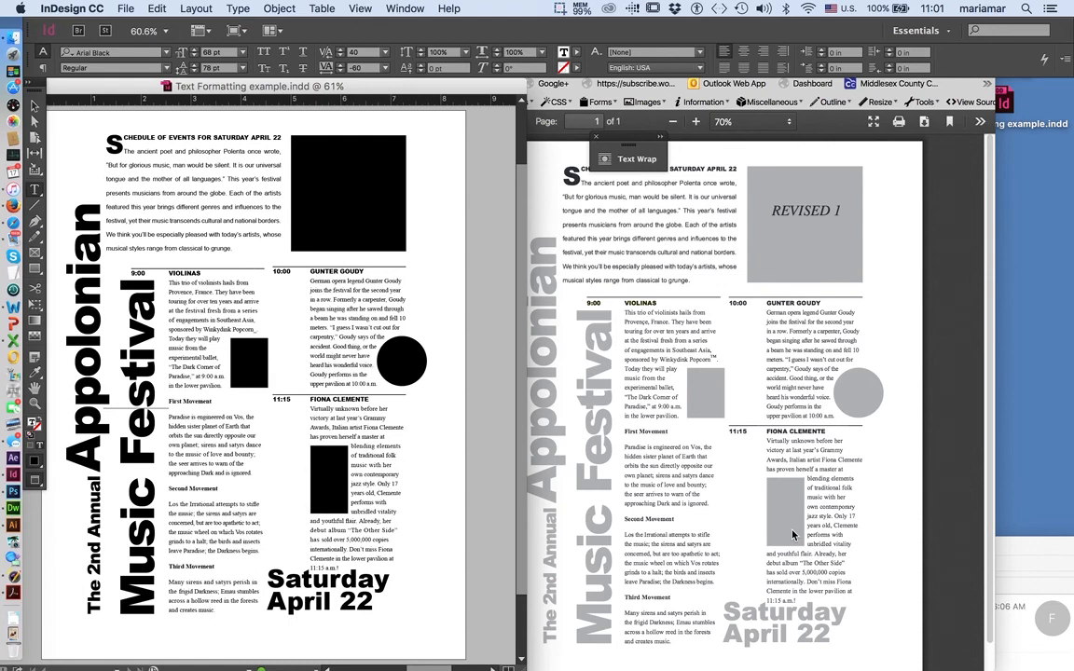
mouse_move(718, 478)
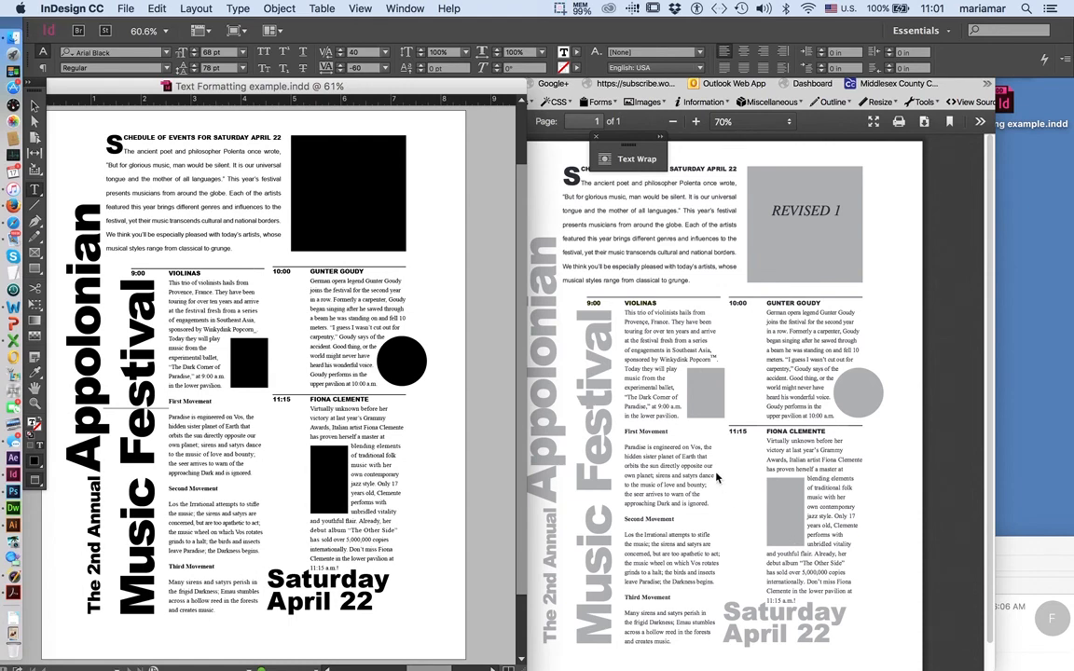